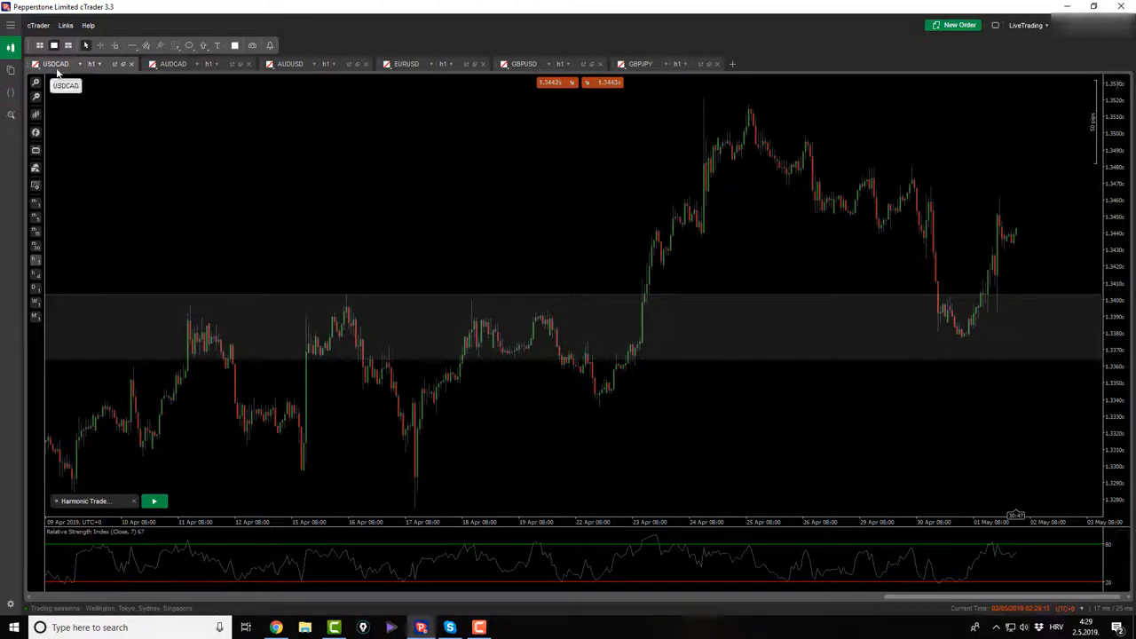
mouse_move(704, 292)
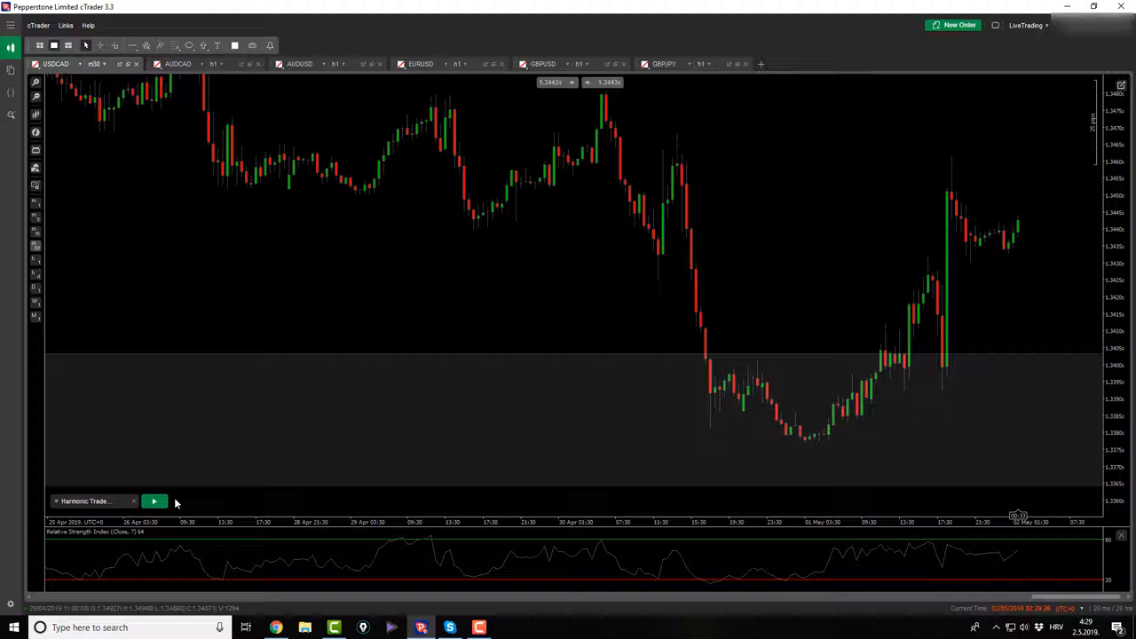
Lay out a harmonic Cypher pattern from the USDCAD May 1 low, then discard it
left_click(154, 500)
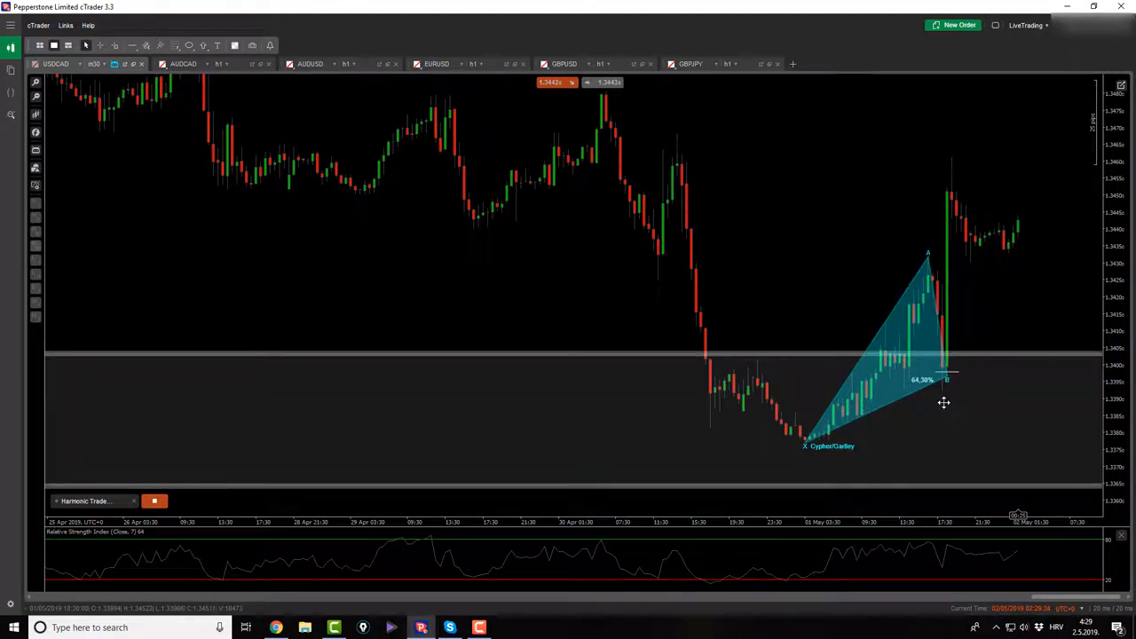
left_click(154, 500)
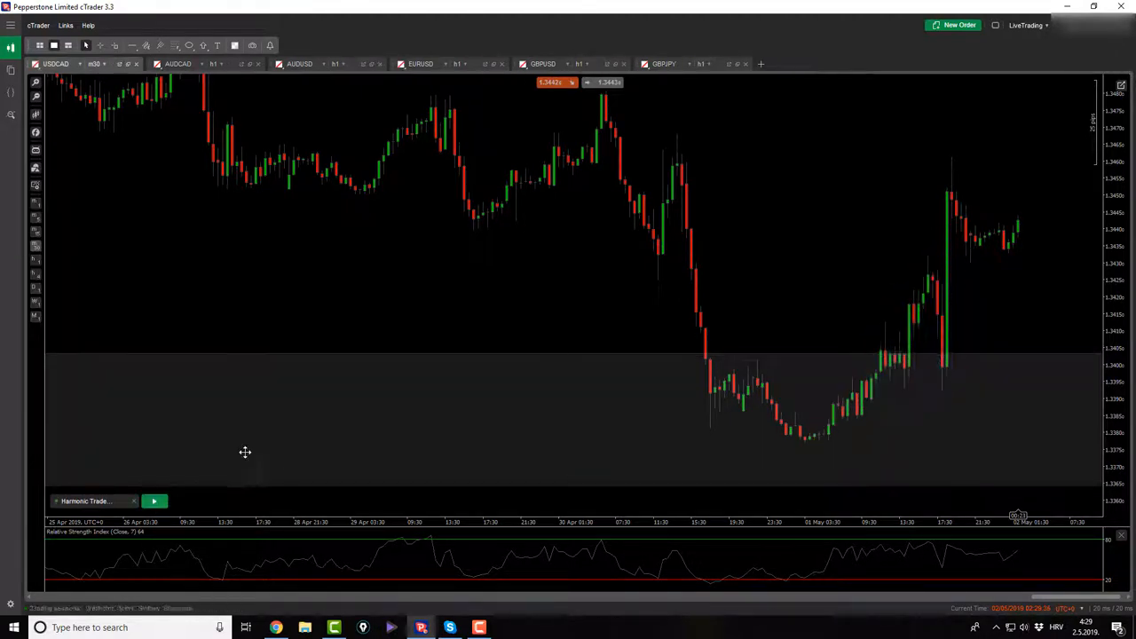
left_click(153, 501)
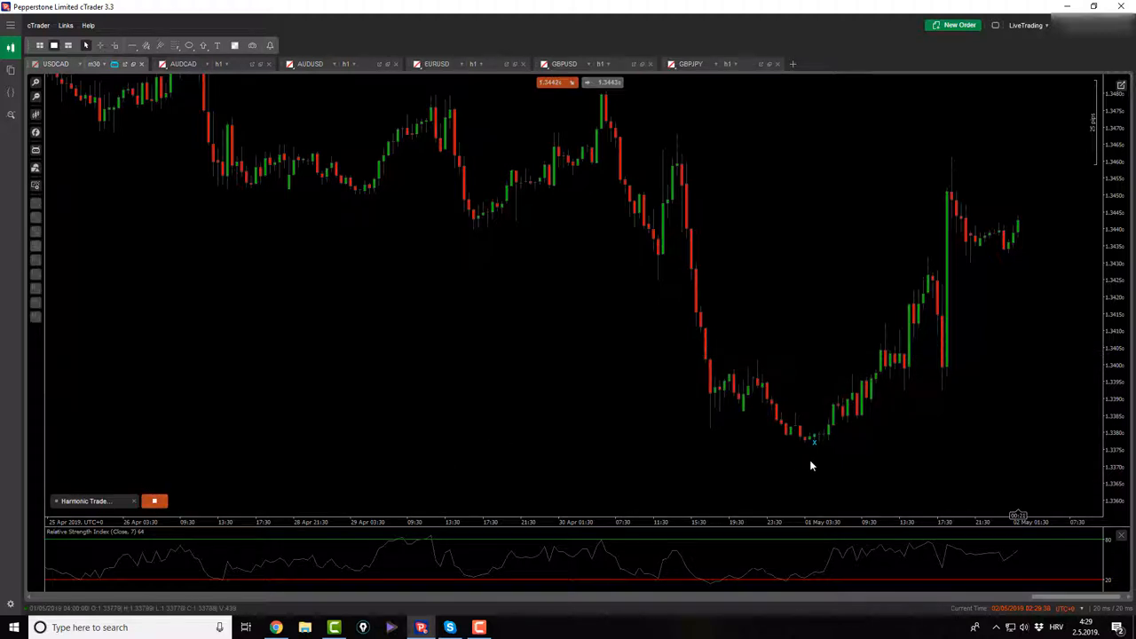
left_click_drag(805, 444, 925, 268)
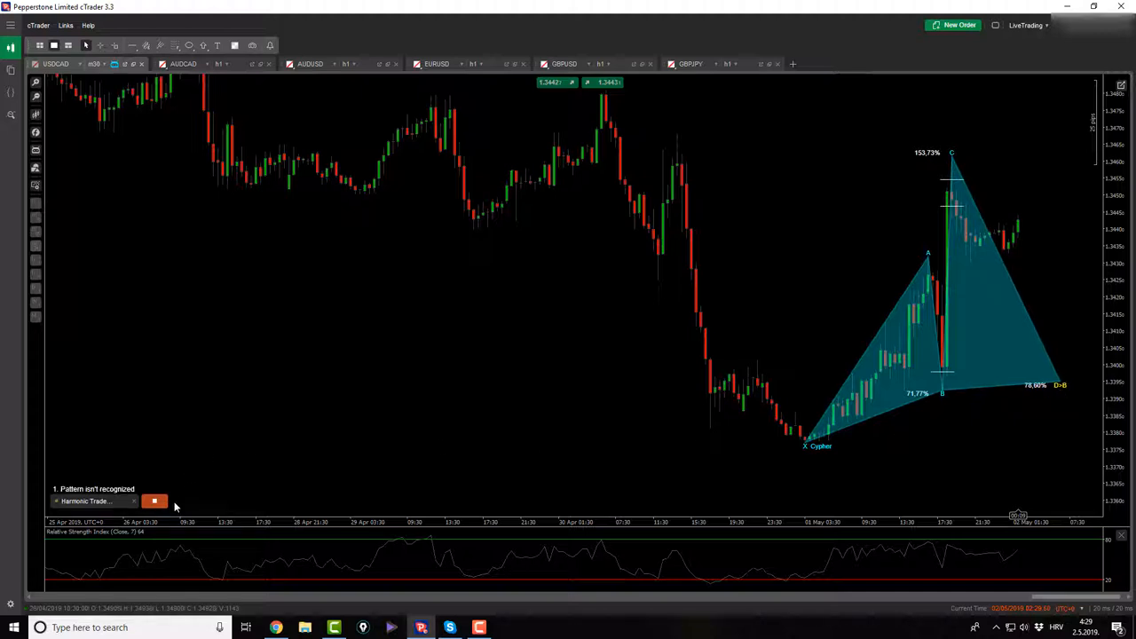
left_click(153, 501)
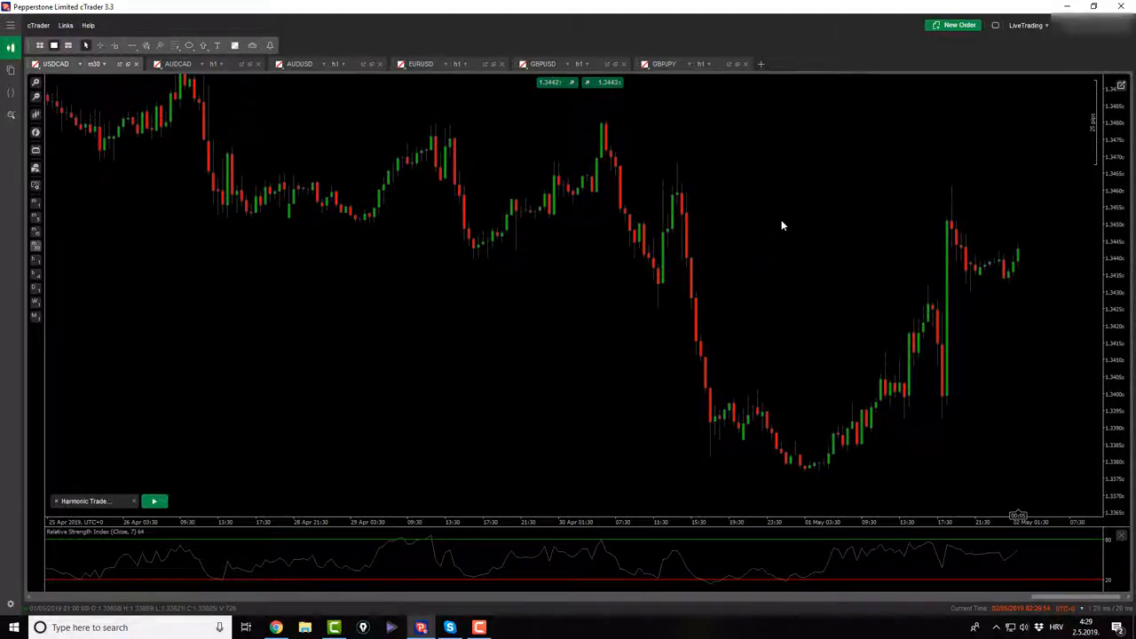
Draw and remove a Bat at the April 30 high, then confirm the Fibonacci retracement
left_click(155, 501)
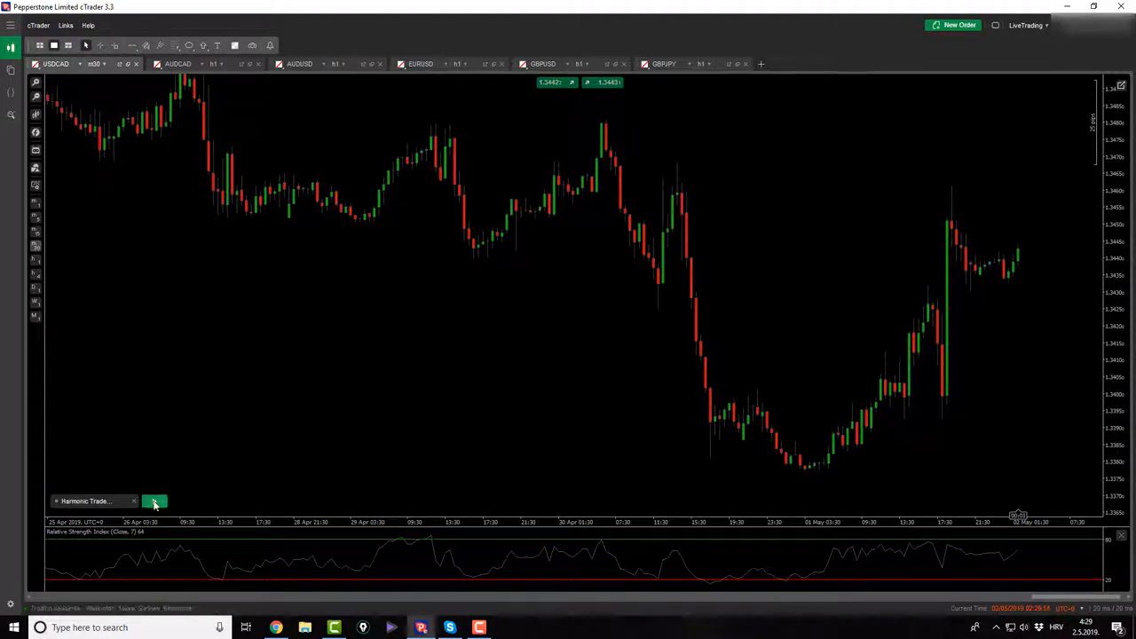
left_click(155, 500)
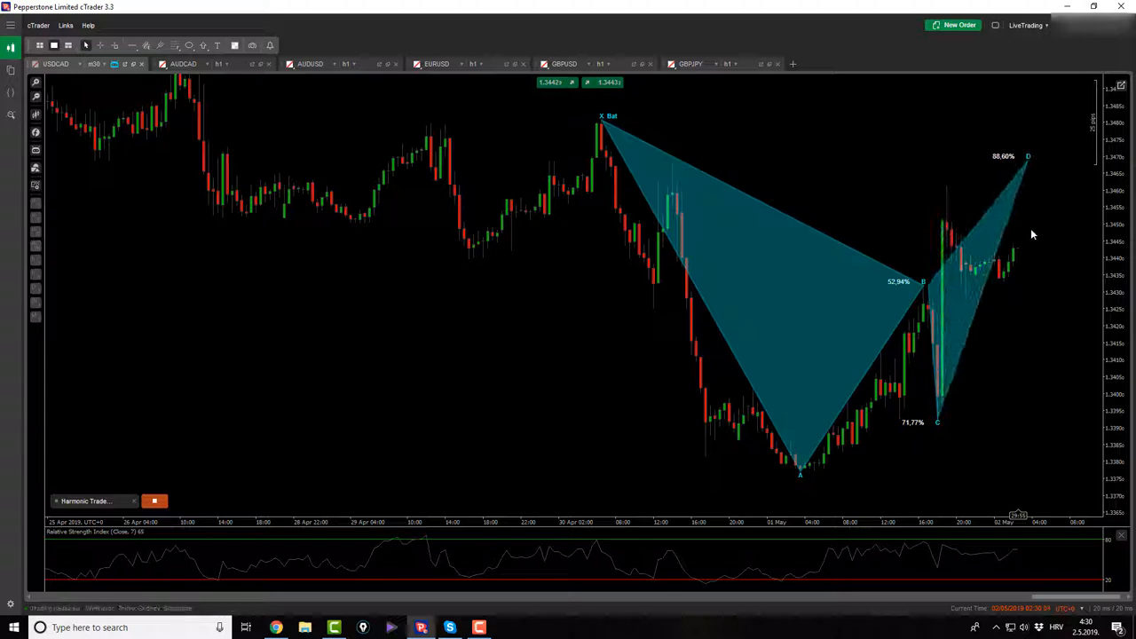
left_click(153, 501)
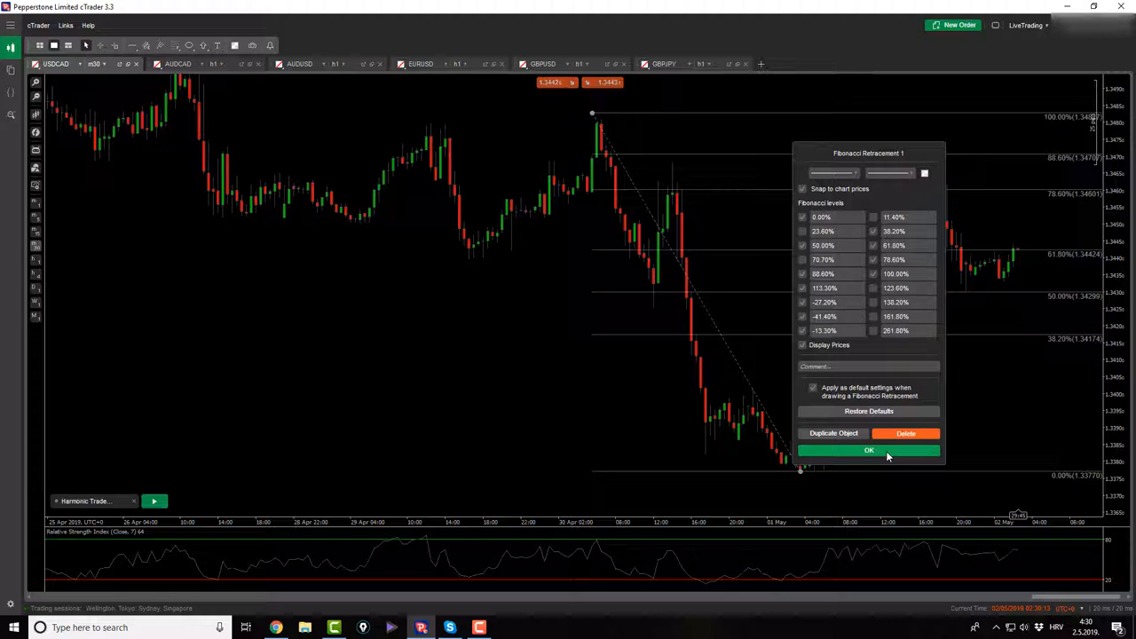
left_click(869, 450)
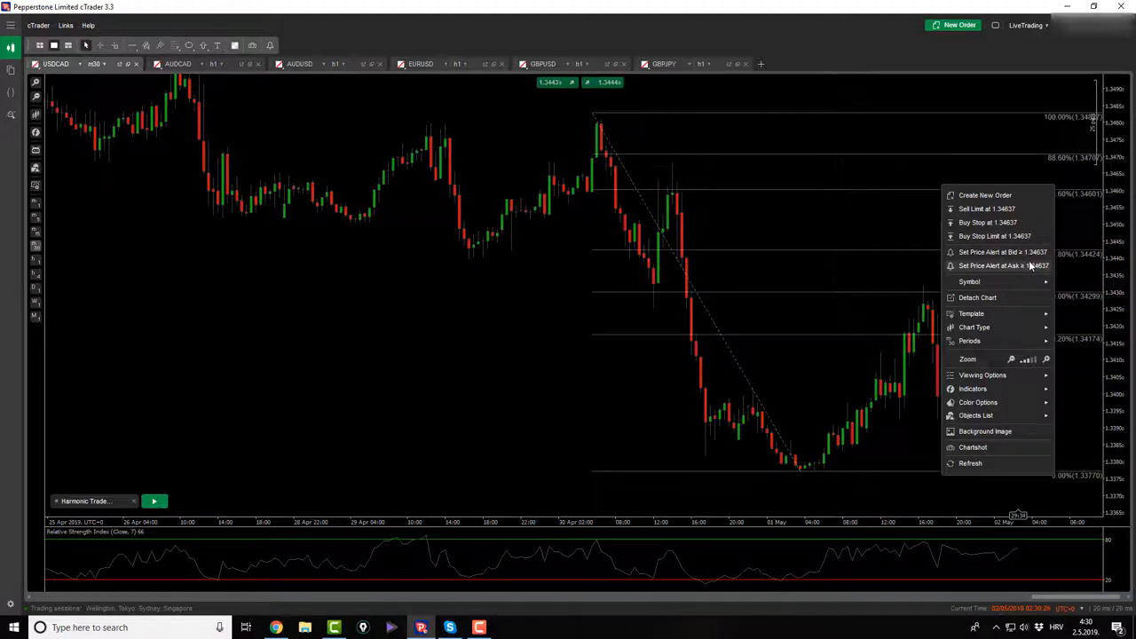
Add a USDCAD price alert at bid 1.34615 and close the alerts list
left_click(784, 394)
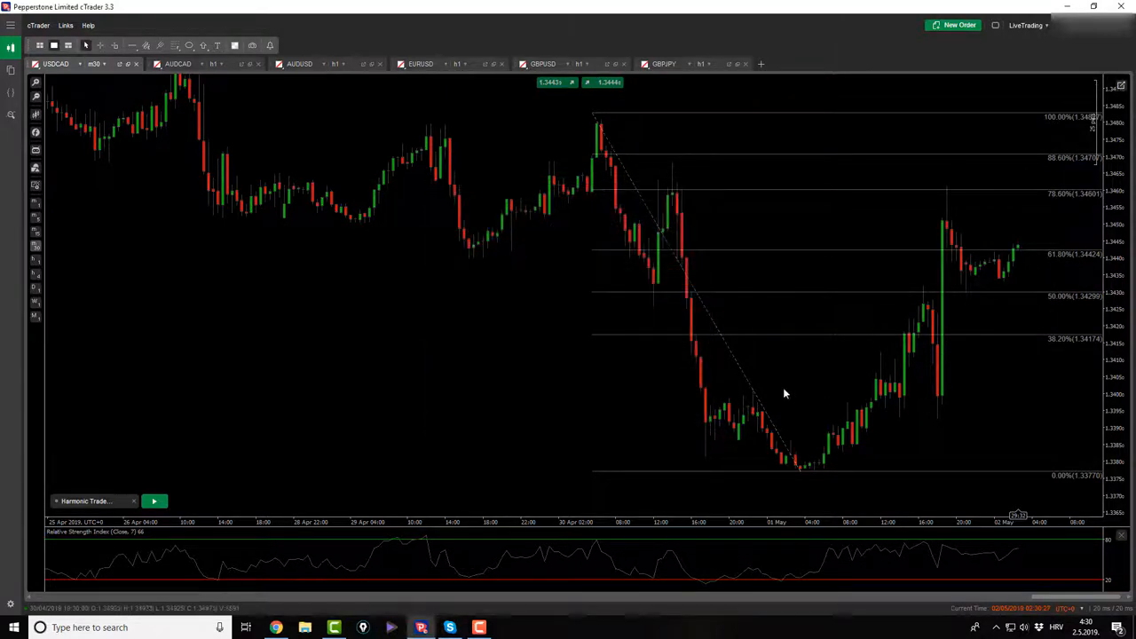
mouse_move(1041, 184)
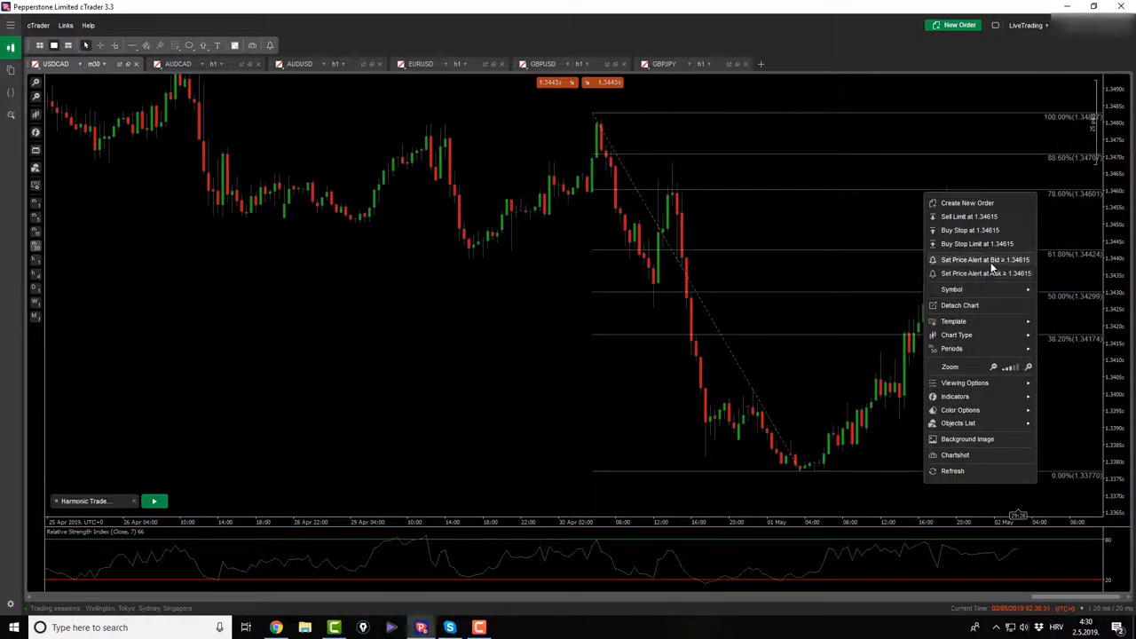
left_click(985, 259)
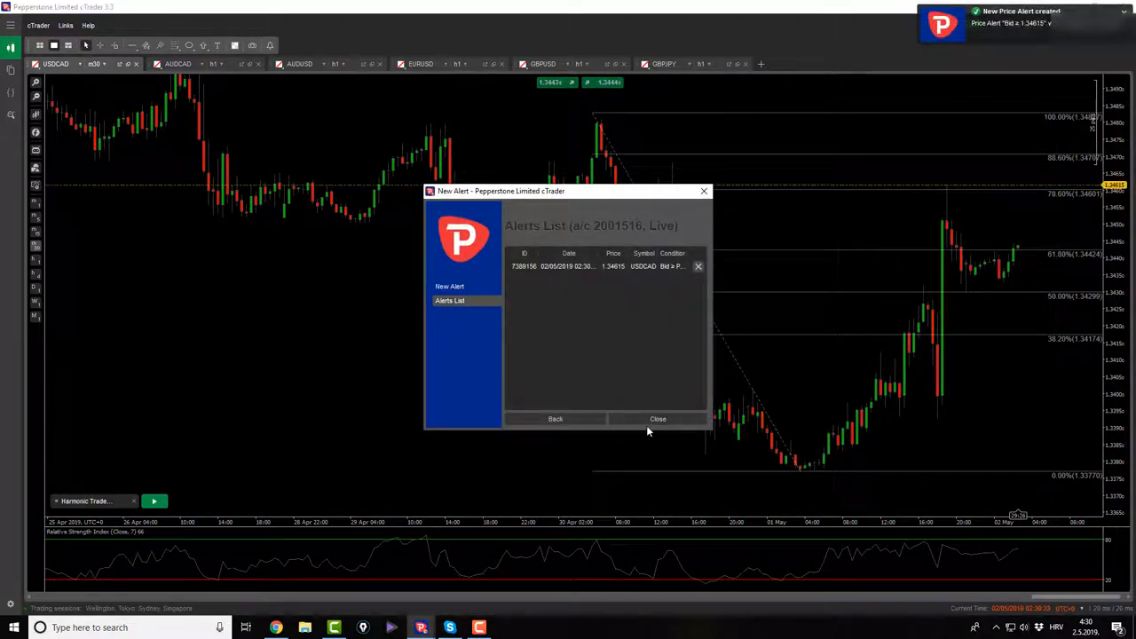
left_click(658, 418)
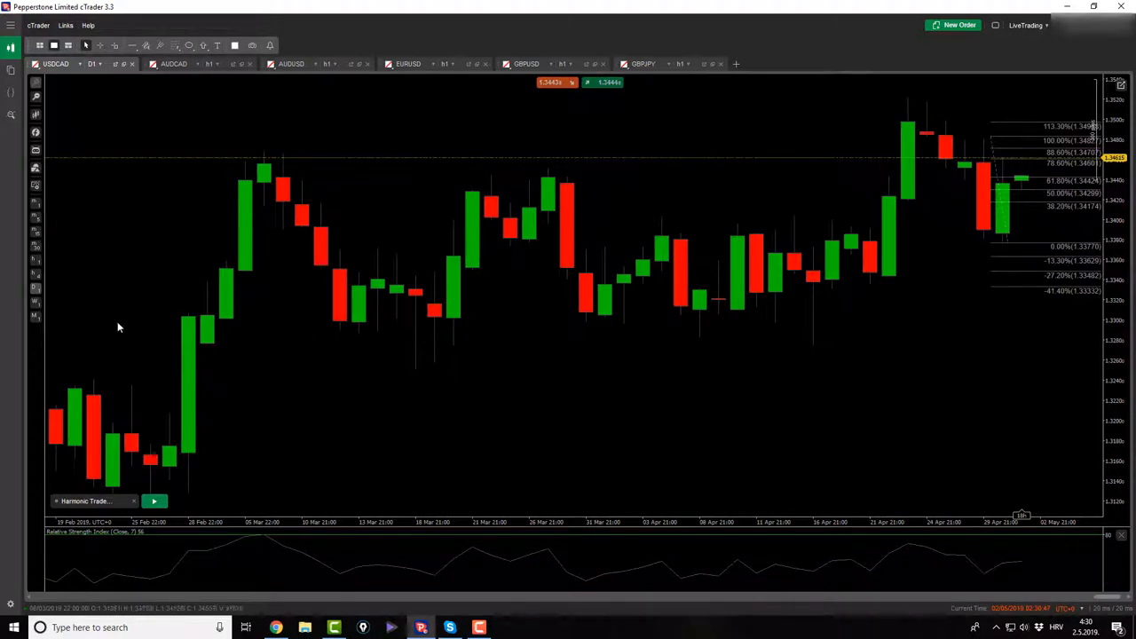
Return the USDCAD chart to hourly candles
left_click(94, 64)
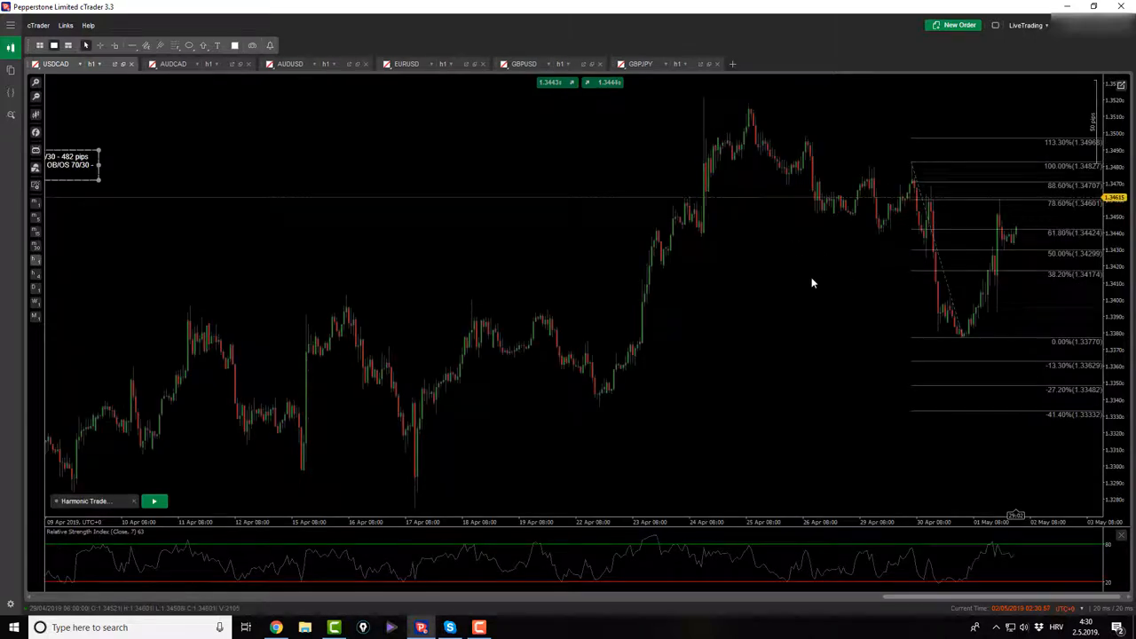
mouse_move(870, 302)
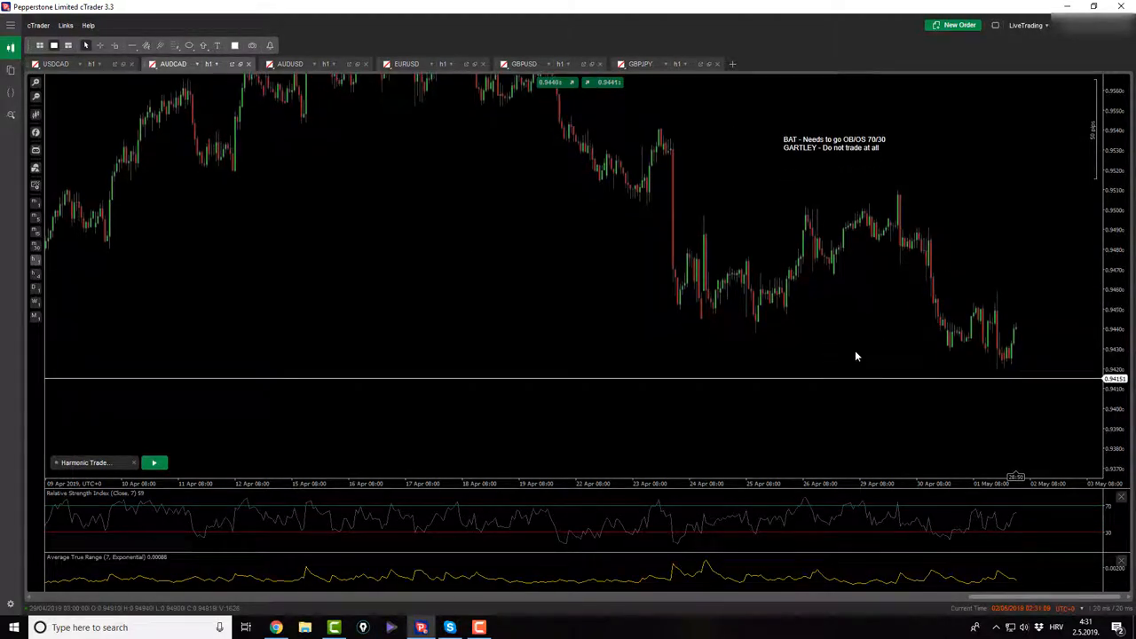
mouse_move(1020, 253)
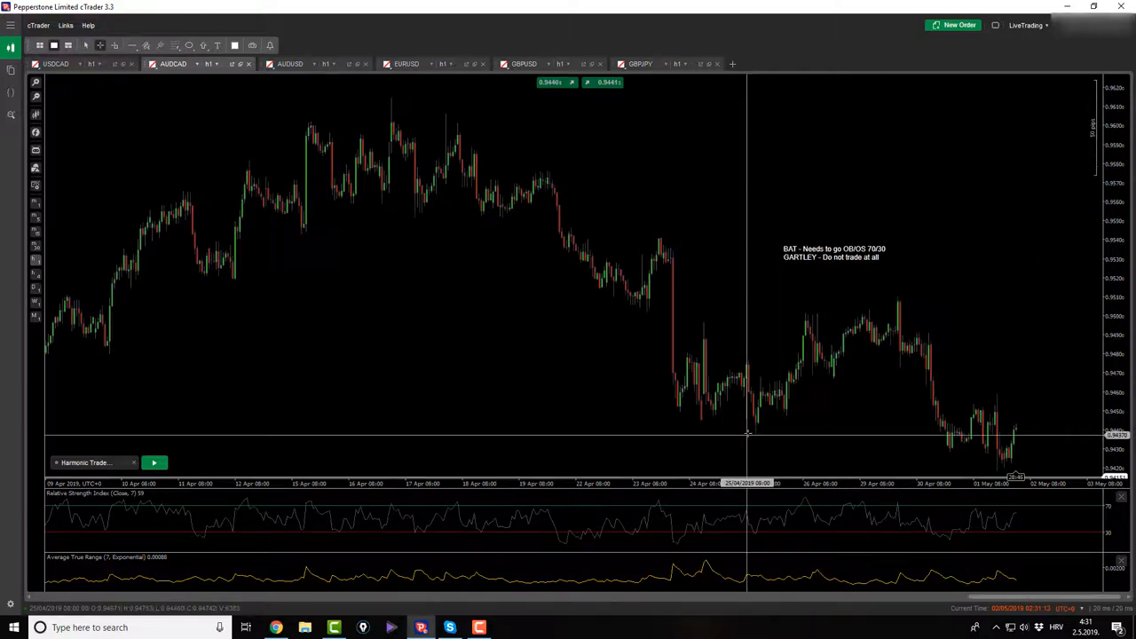
mouse_move(654, 233)
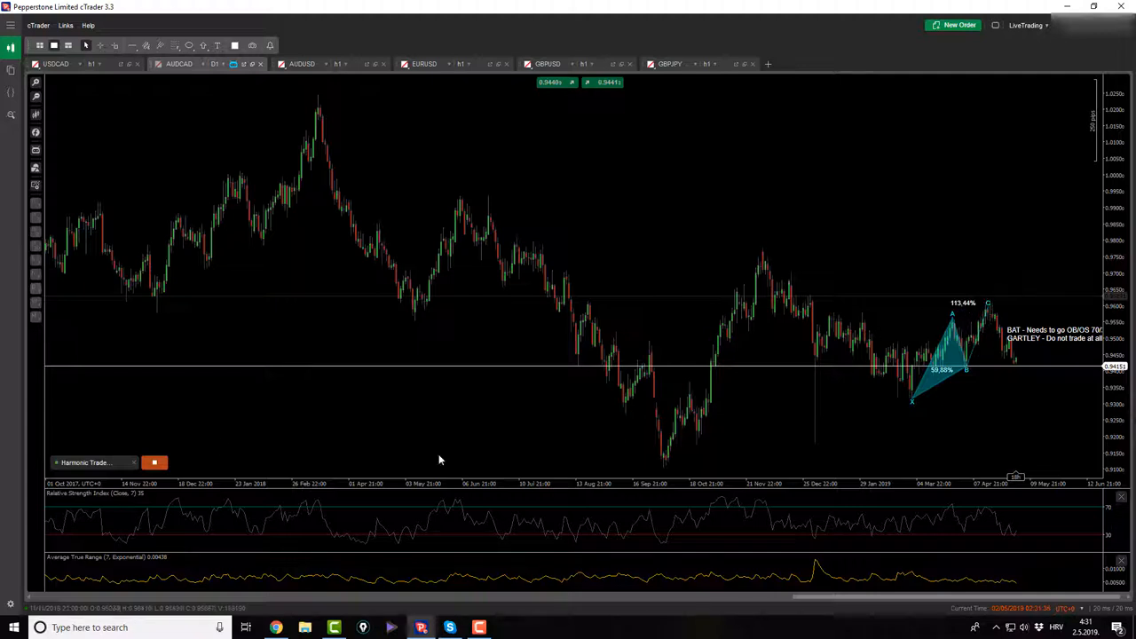
Discard the daily Cypher pattern and switch AUDCAD to 4-hour candles
left_click(155, 462)
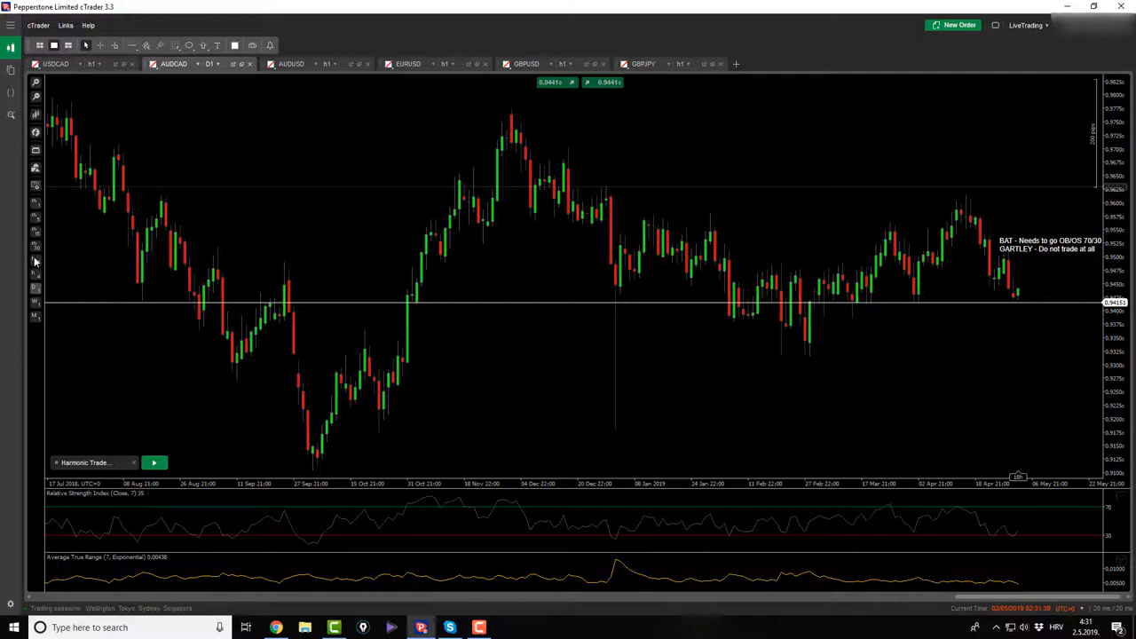
left_click(209, 63)
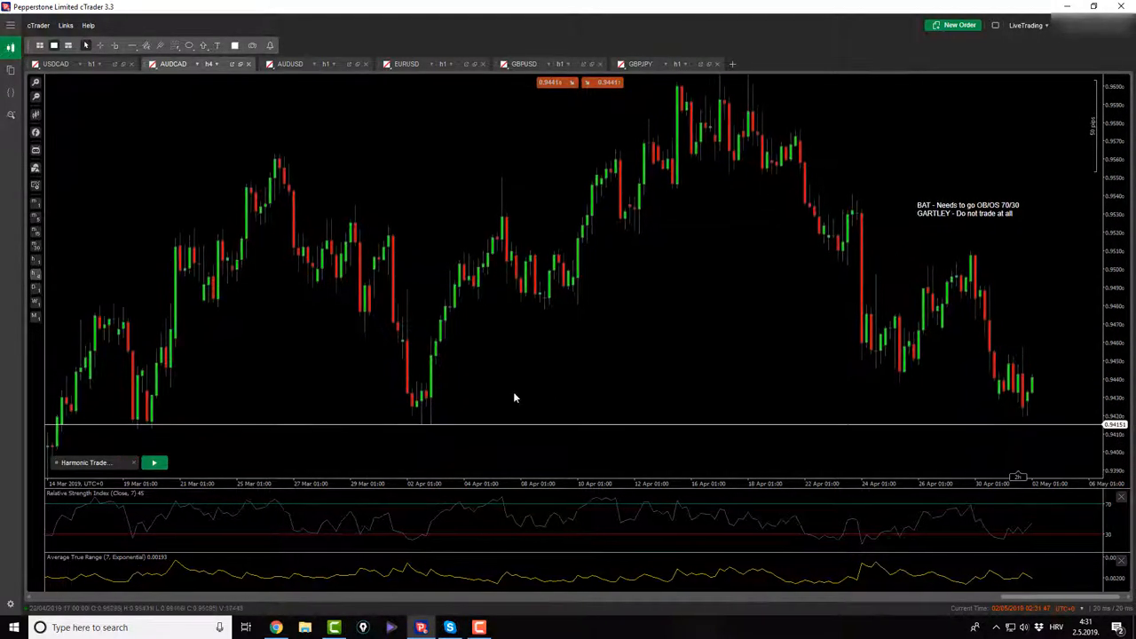
Start a Cypher pattern on AUDCAD and add a Fibonacci retracement over the C-to-D drop
left_click(154, 462)
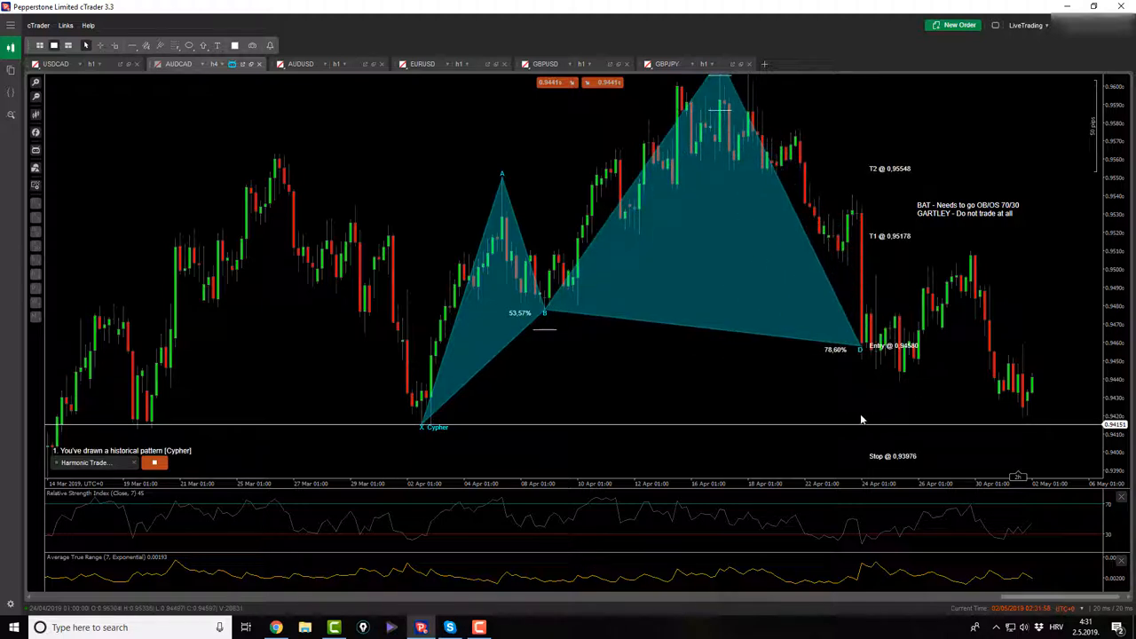
left_click(175, 45)
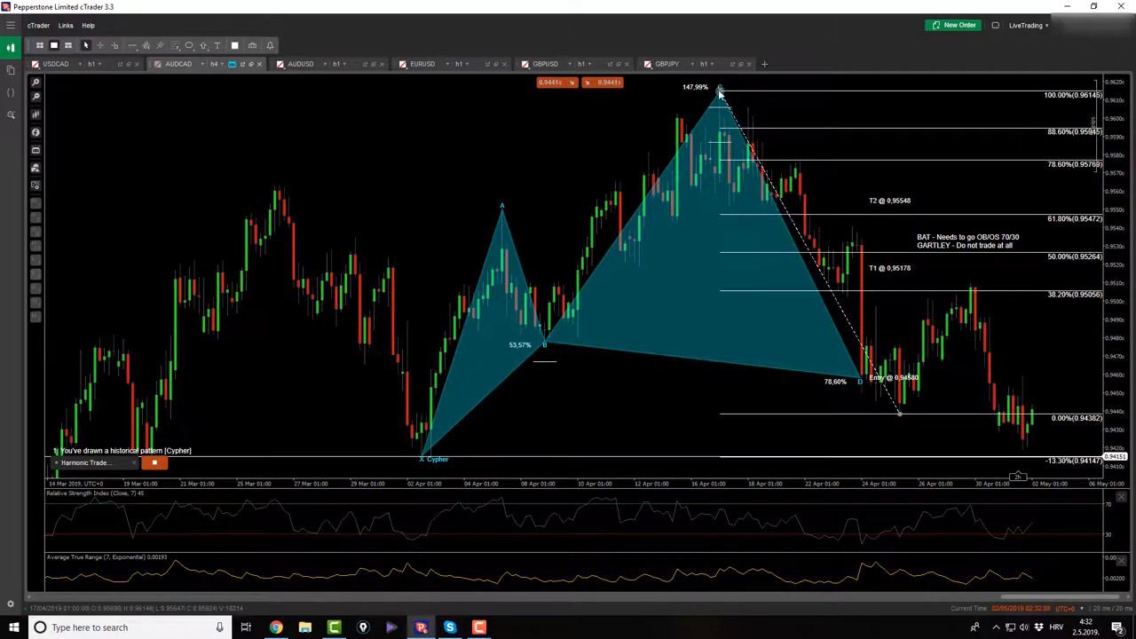
mouse_move(951, 392)
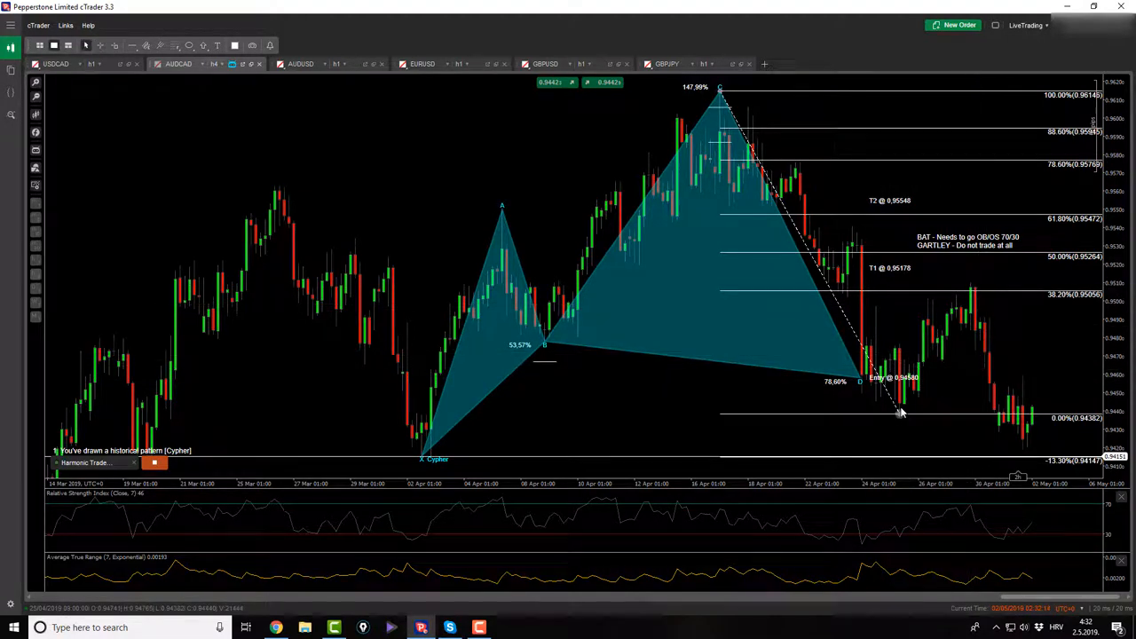
mouse_move(973, 450)
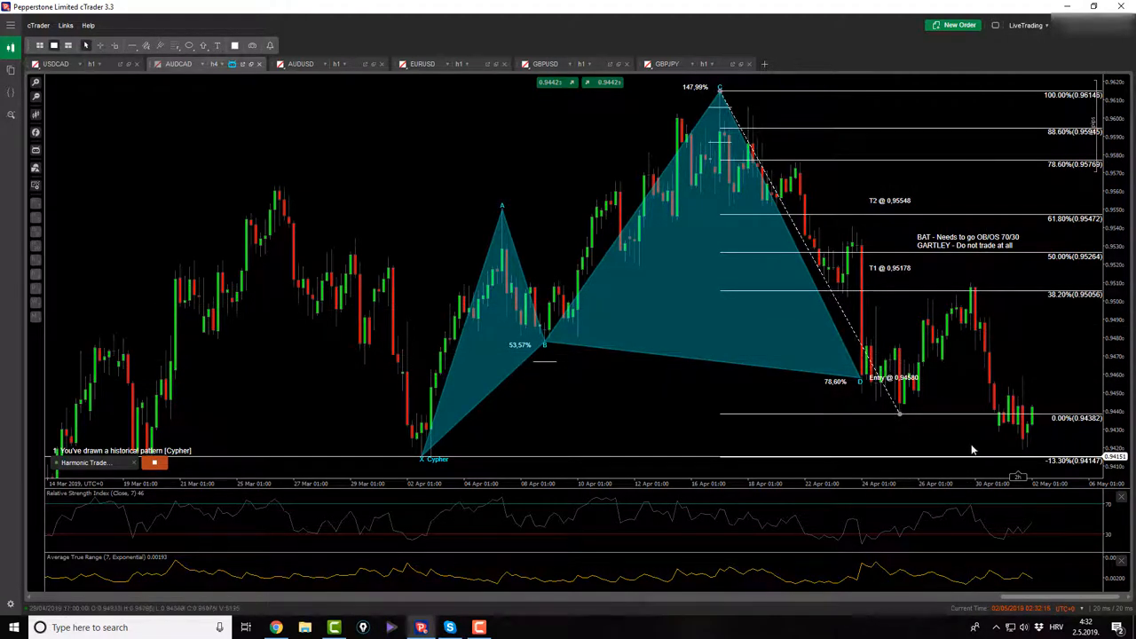
mouse_move(986, 376)
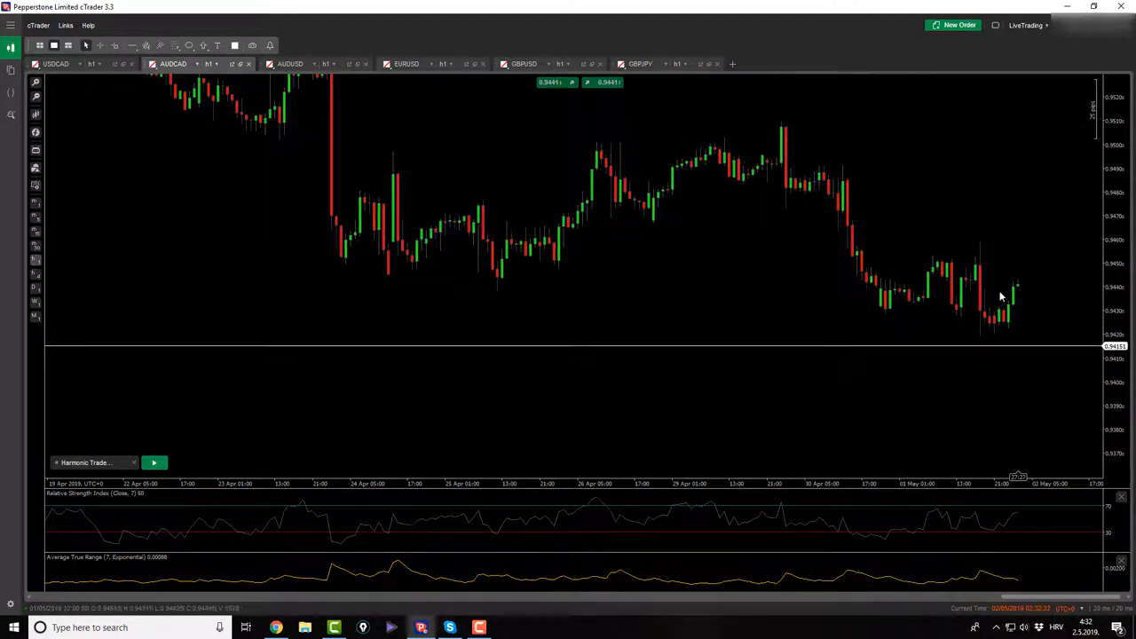
mouse_move(996, 284)
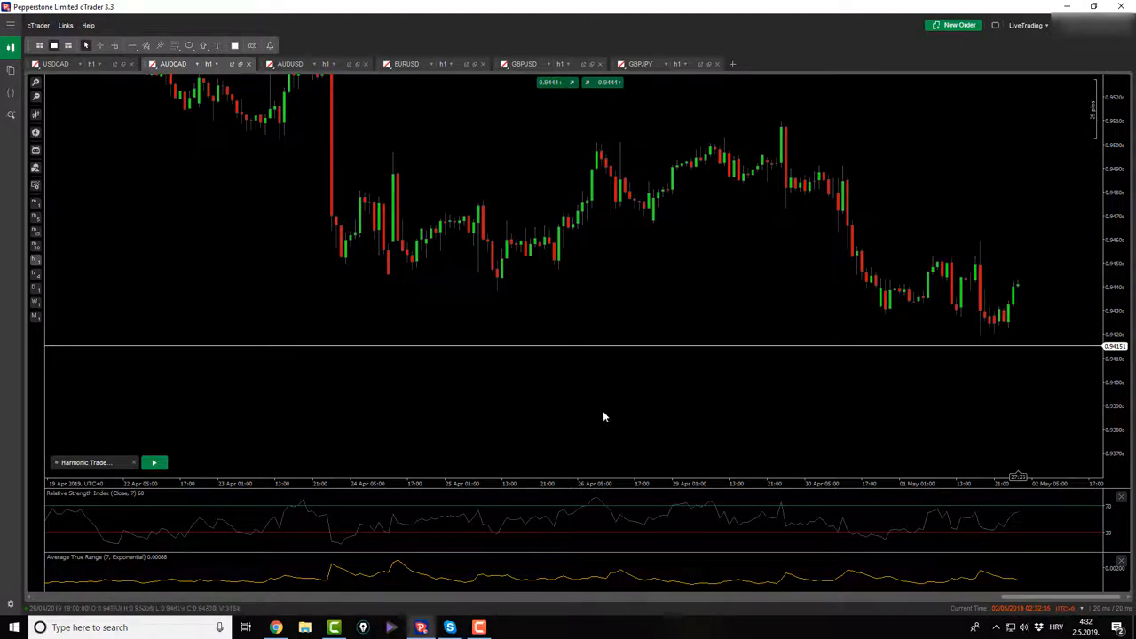
Switch to the AUDUSD hourly chart with its RSI and ATR panes
left_click(290, 63)
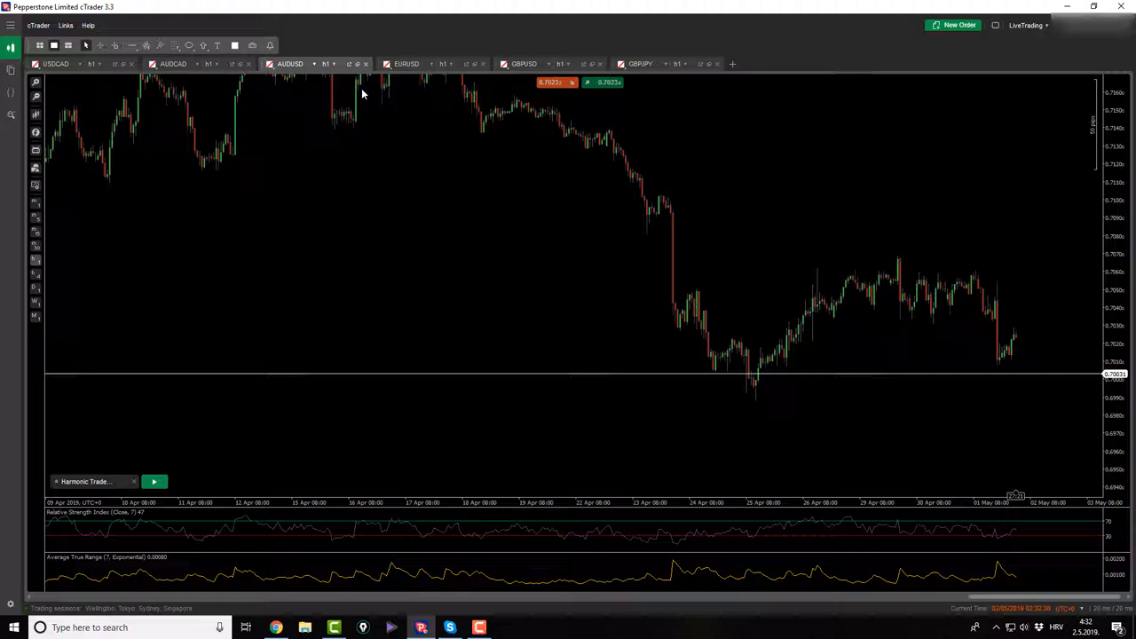
mouse_move(853, 213)
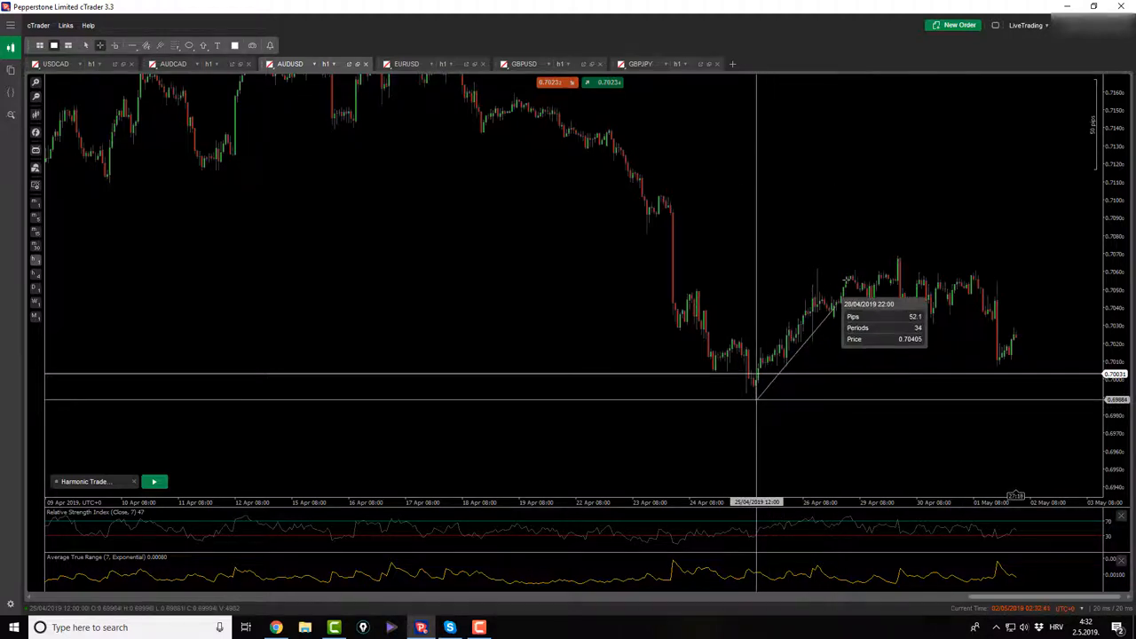
mouse_move(878, 240)
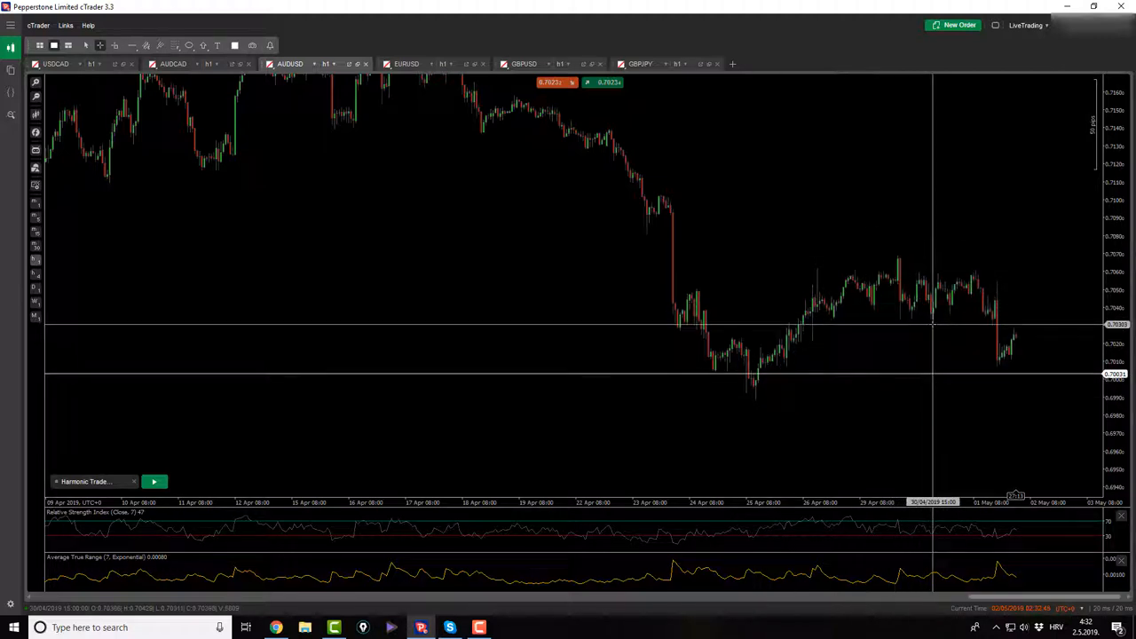
mouse_move(951, 364)
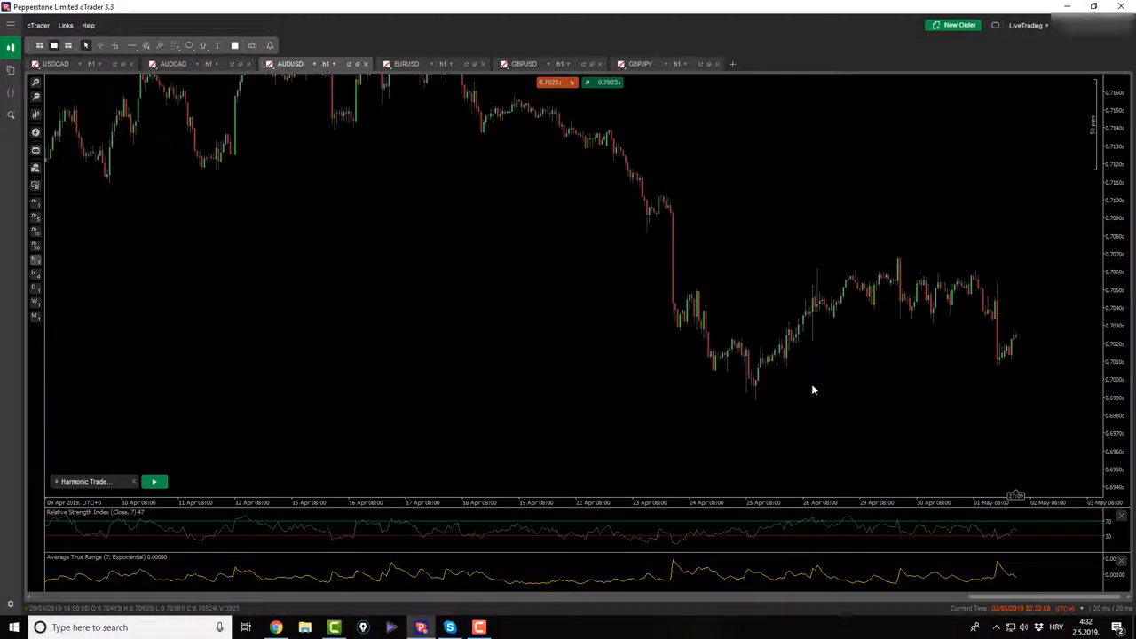
mouse_move(399, 48)
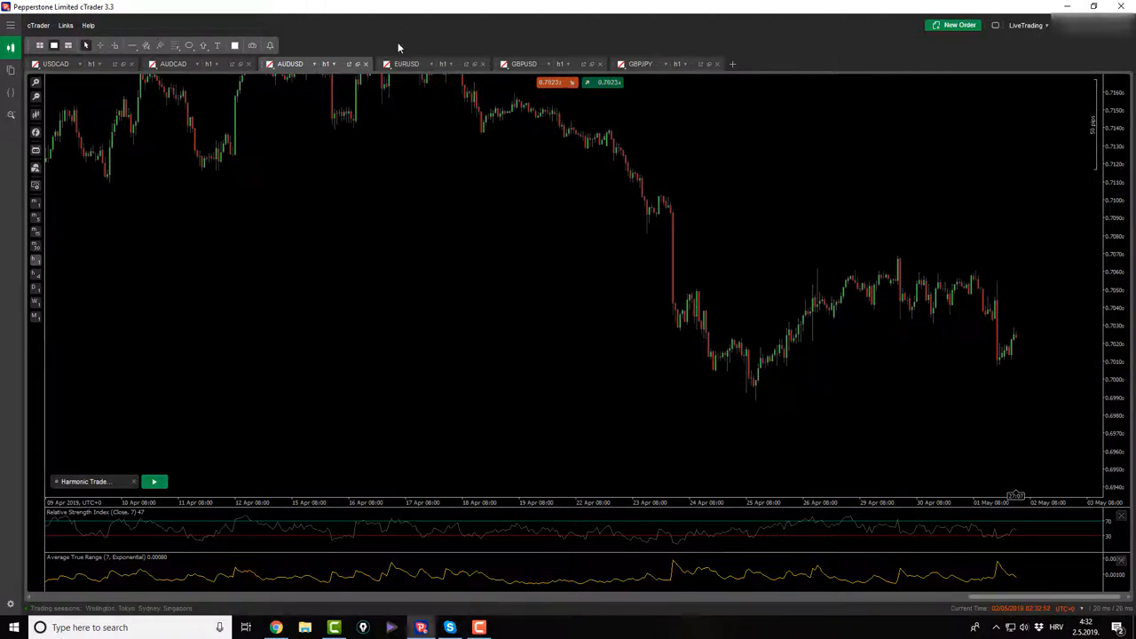
On EURUSD, trace a Bat across the late-April swing showing trade levels, then clear it
left_click(406, 63)
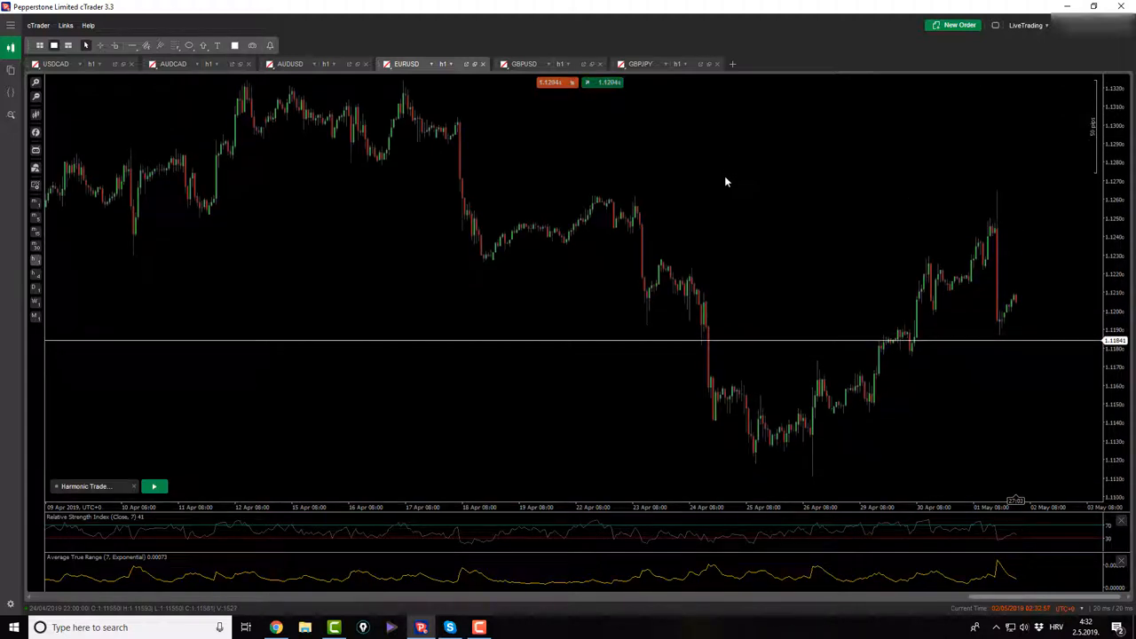
left_click(153, 485)
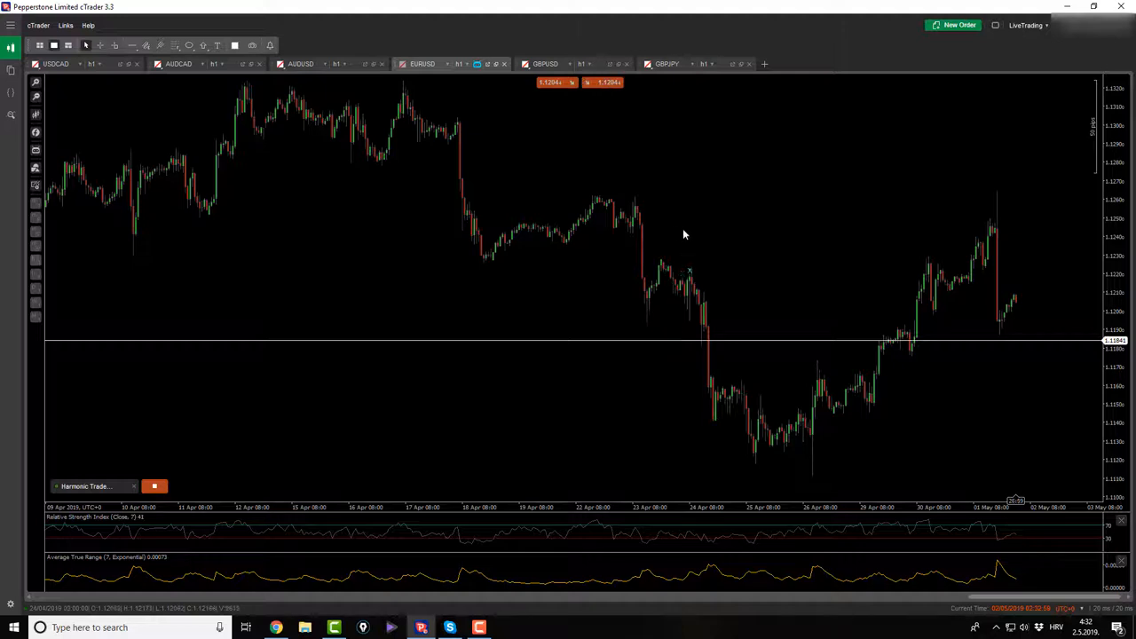
left_click_drag(661, 257, 812, 484)
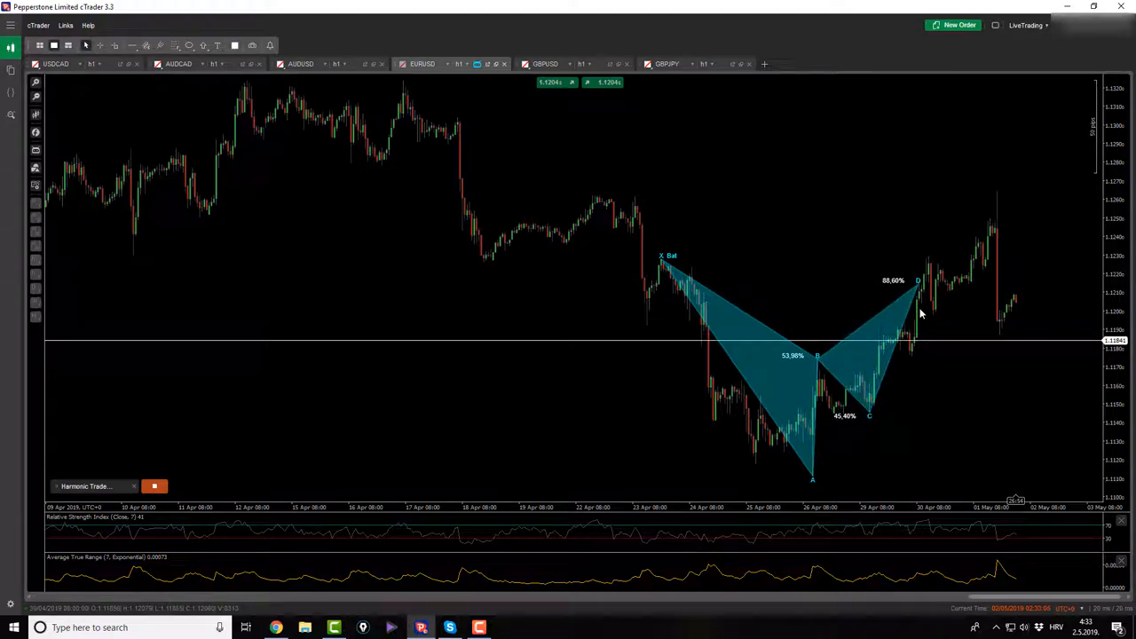
left_click(919, 311)
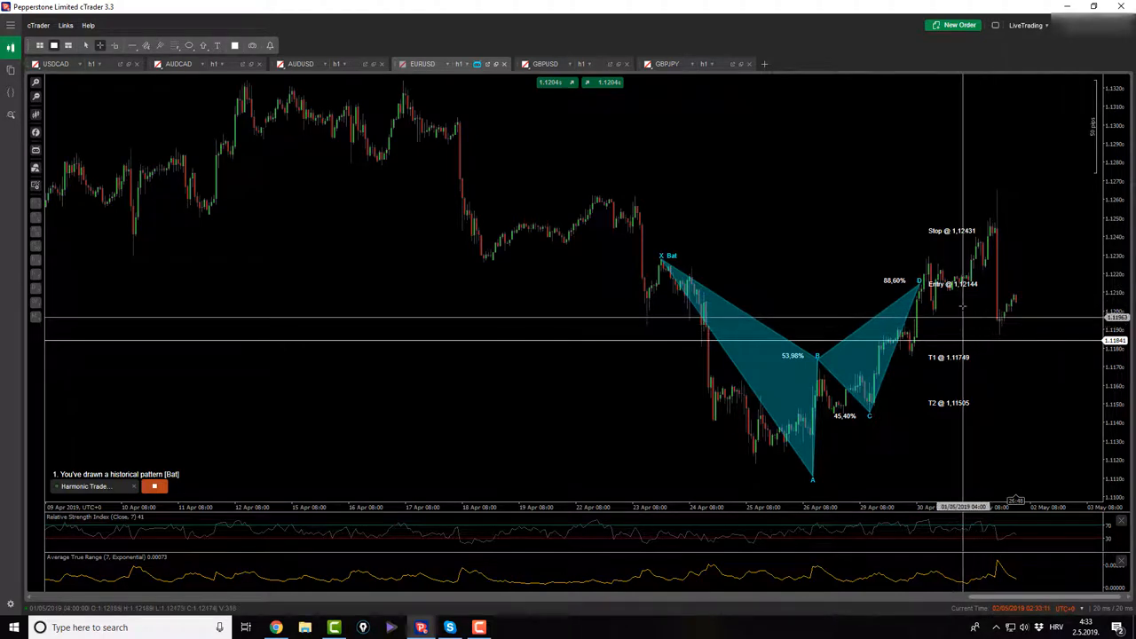
mouse_move(929, 335)
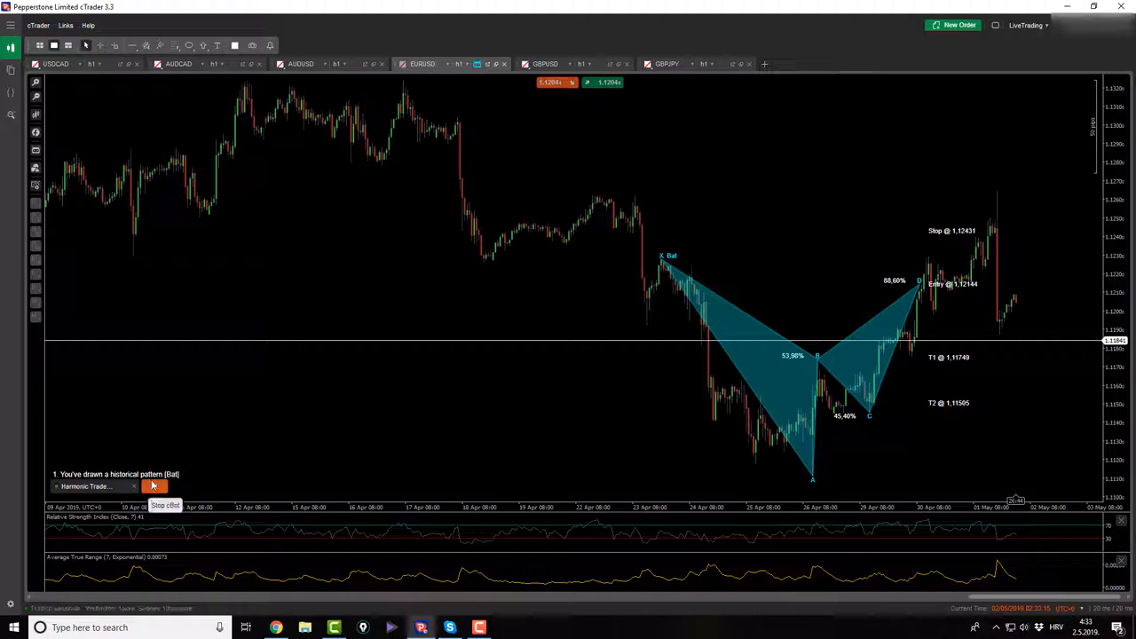
left_click(153, 486)
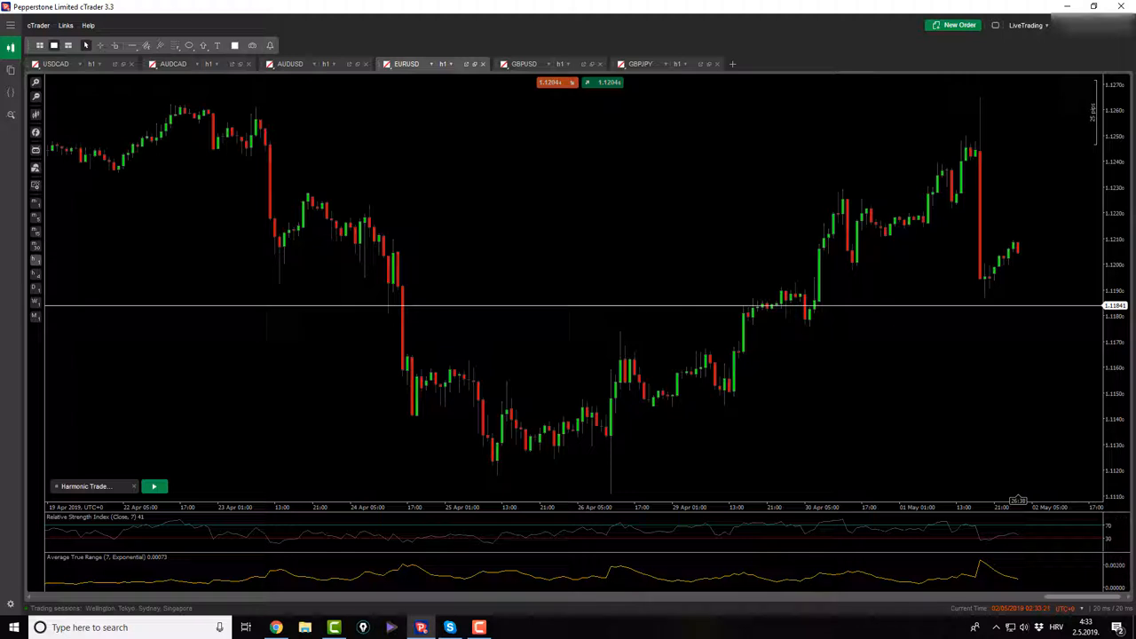
mouse_move(939, 348)
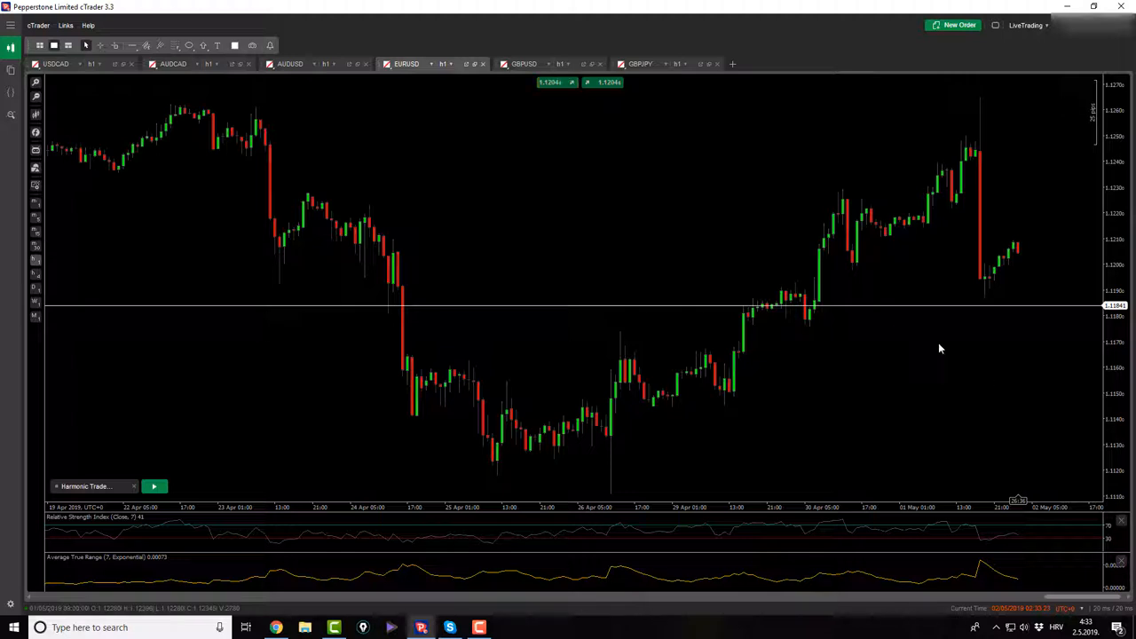
mouse_move(918, 322)
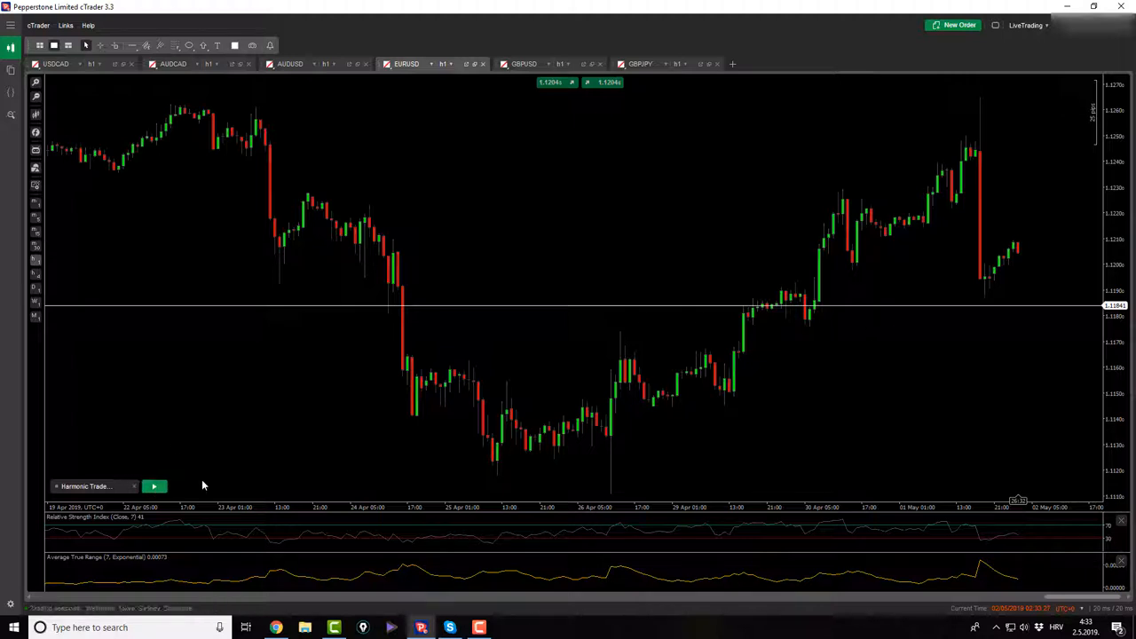
Discard a partial EURUSD harmonic pattern via the chart menu and switch to GBPUSD
left_click(153, 486)
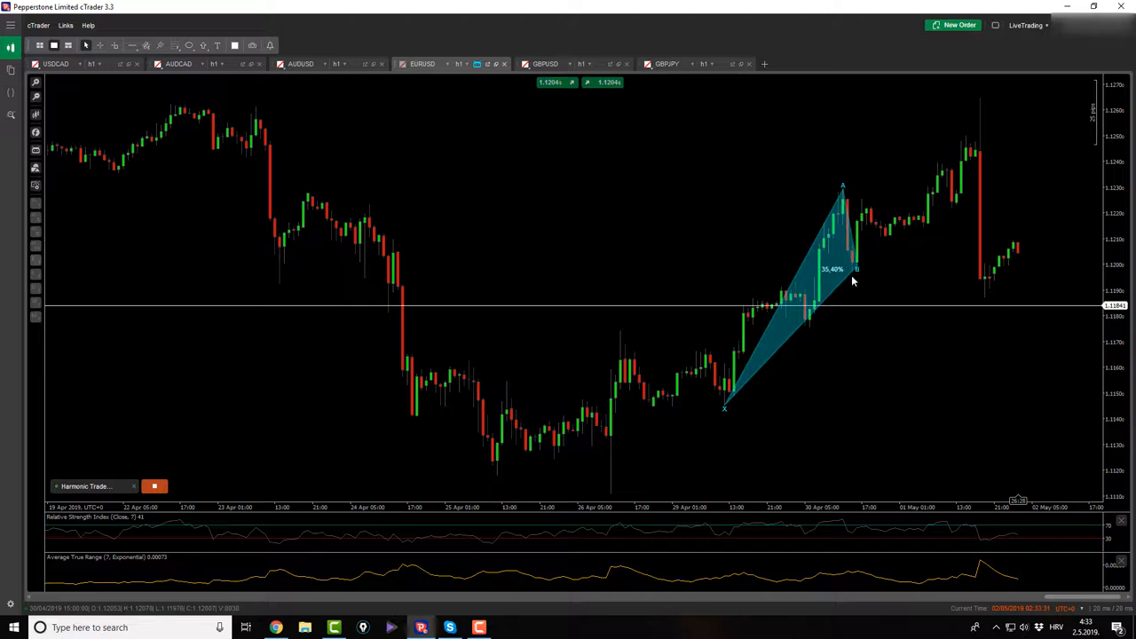
right_click(852, 279)
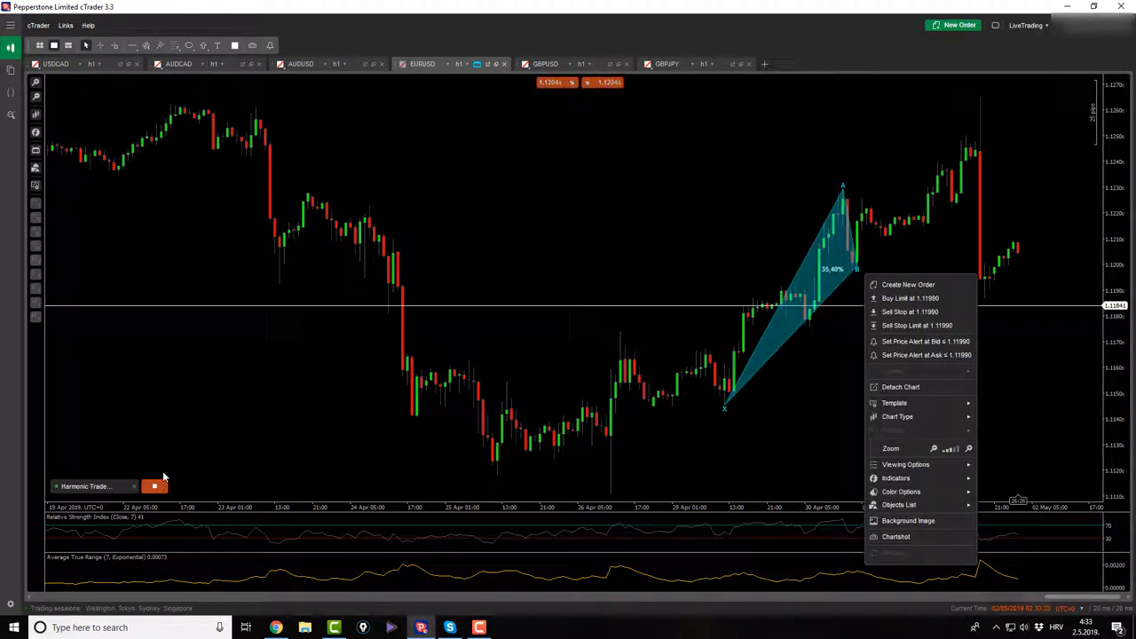
left_click(501, 414)
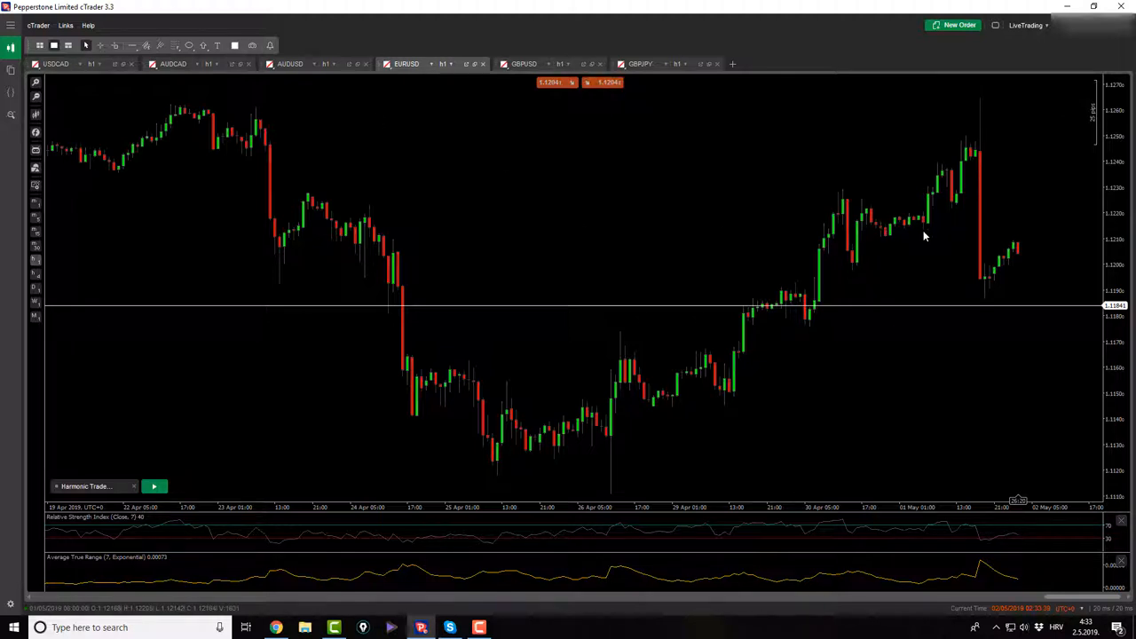
mouse_move(590, 275)
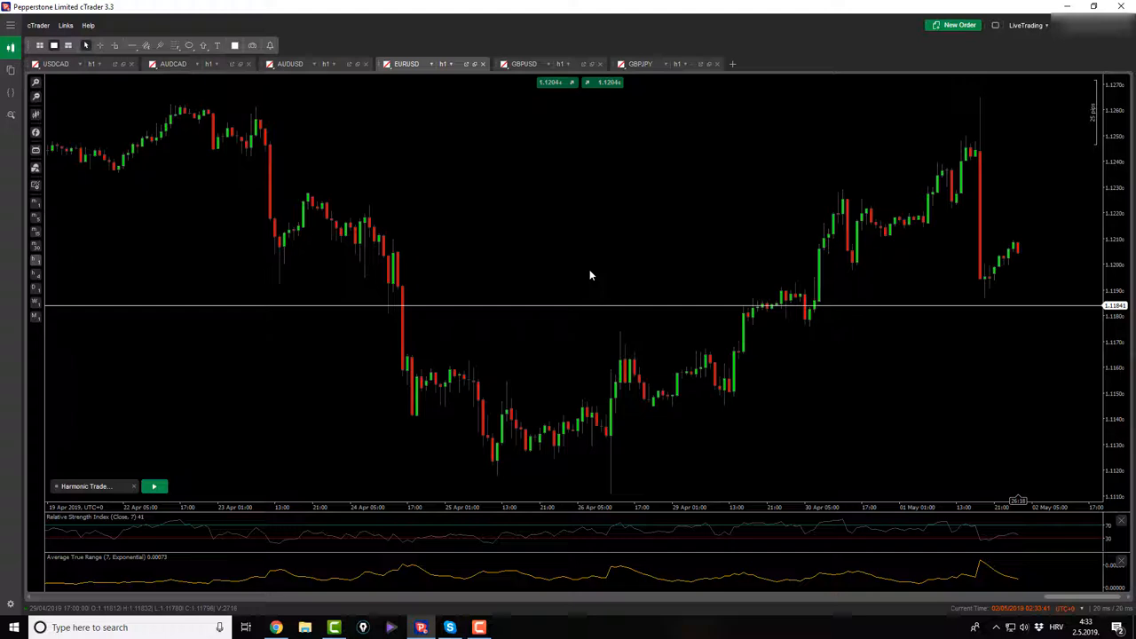
left_click(523, 63)
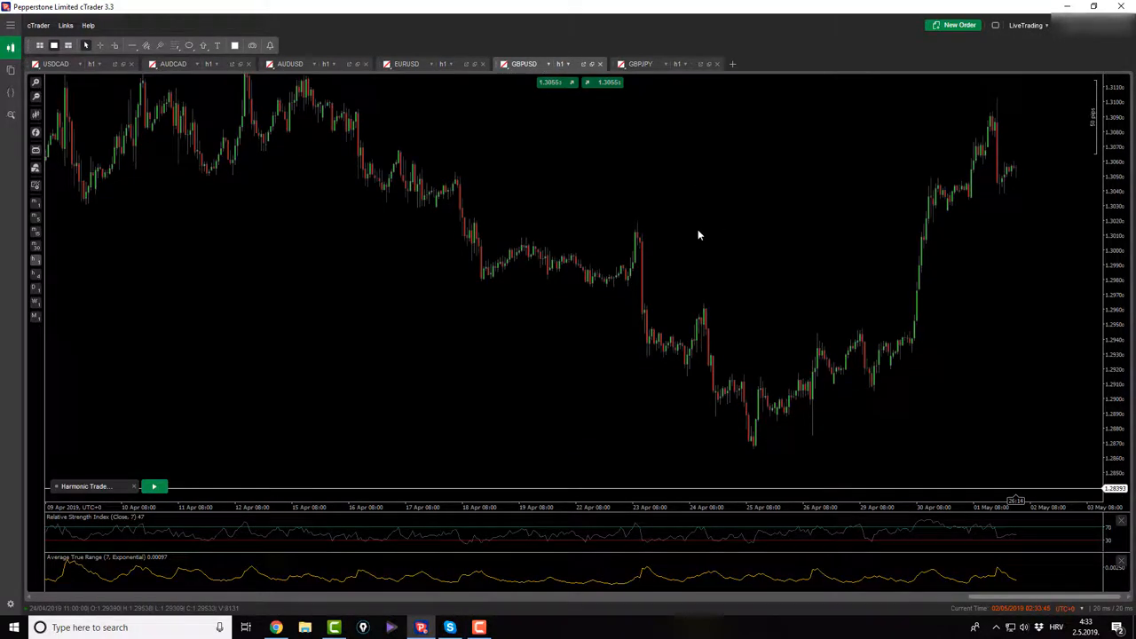
Start the harmonic pattern tool on GBPUSD, then switch to the GBPJPY chart
left_click(154, 486)
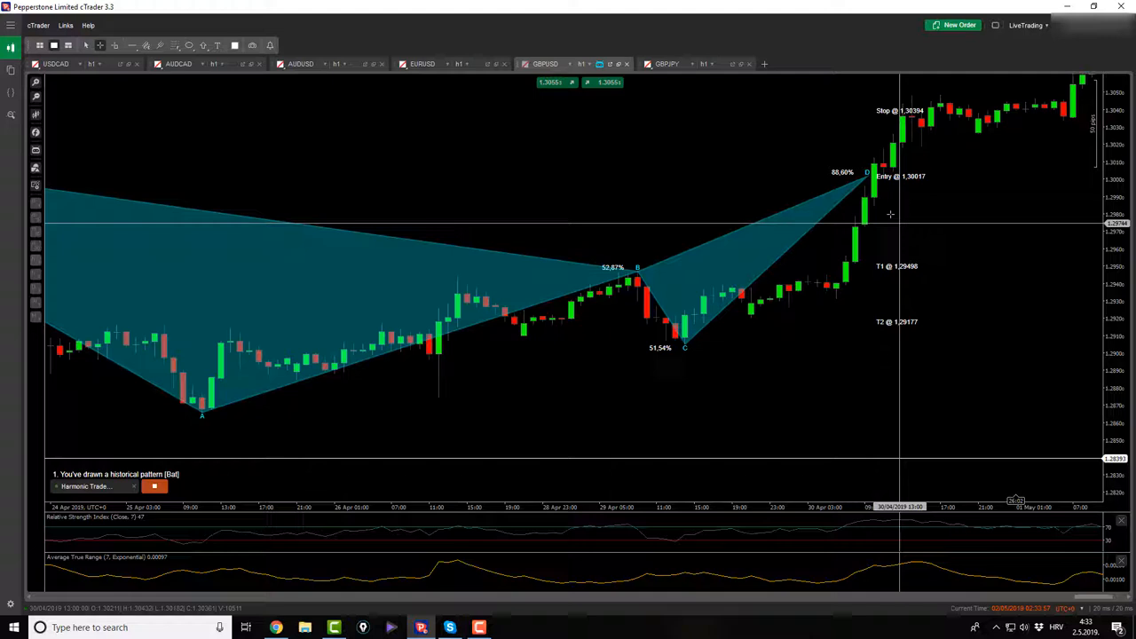
mouse_move(865, 524)
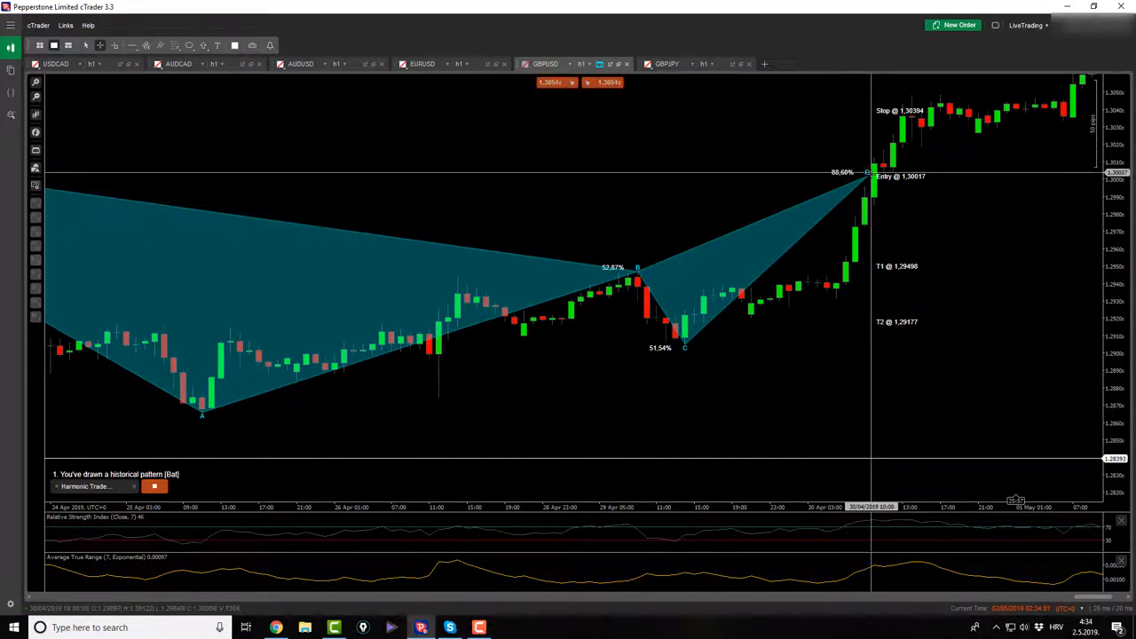
mouse_move(992, 186)
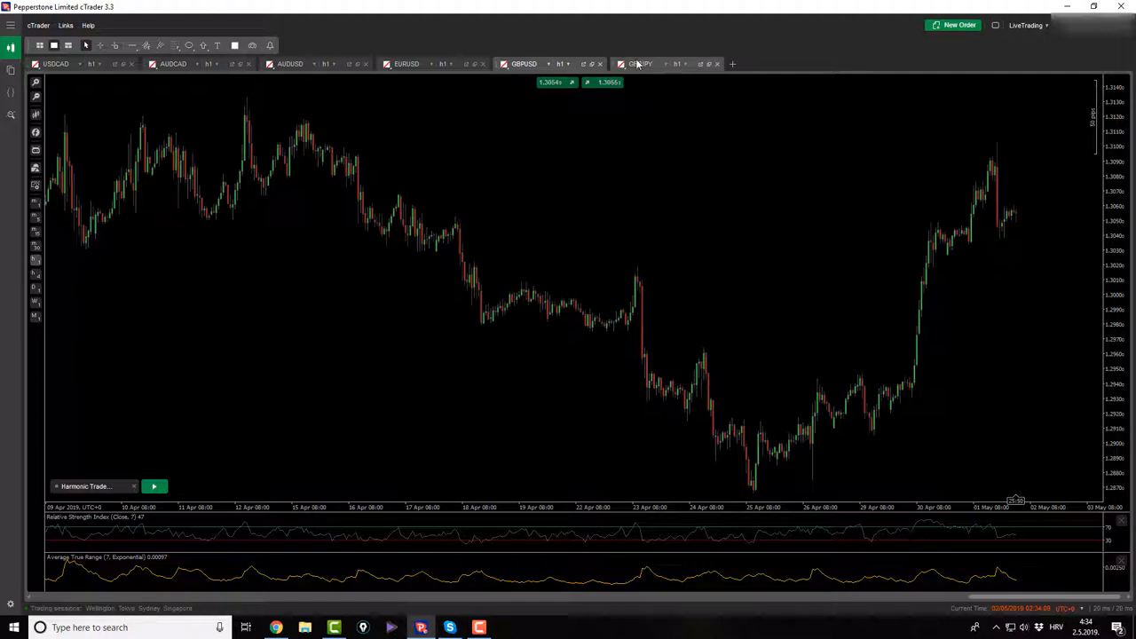
left_click(640, 63)
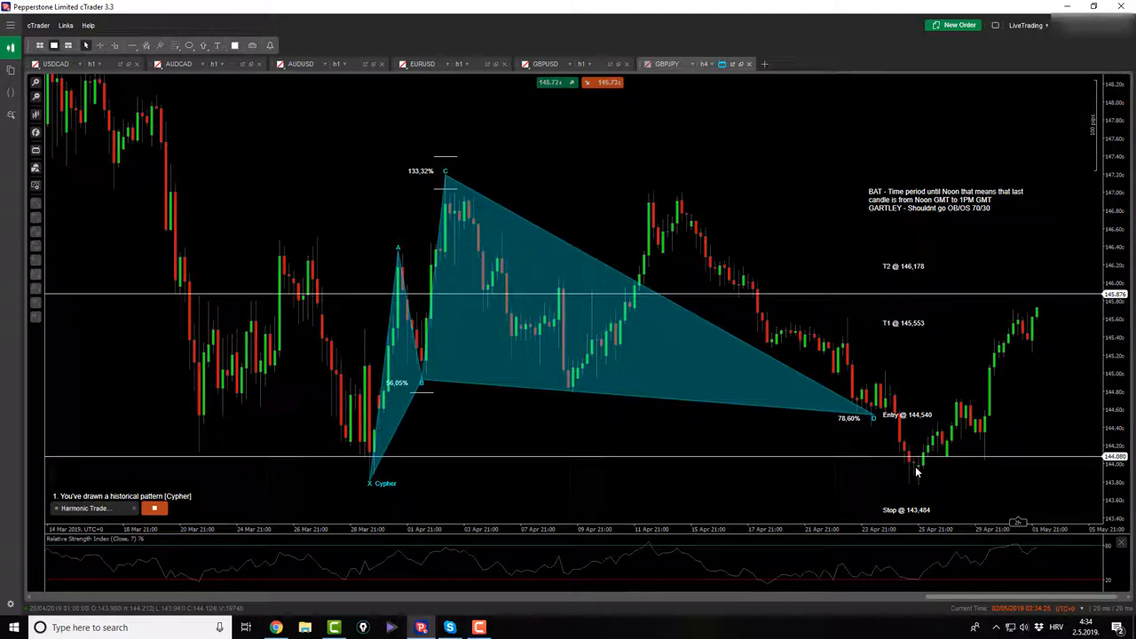
Lay Fibonacci retracement levels over GBPJPY's Cypher swing, from point C to the late-April low
left_click(174, 45)
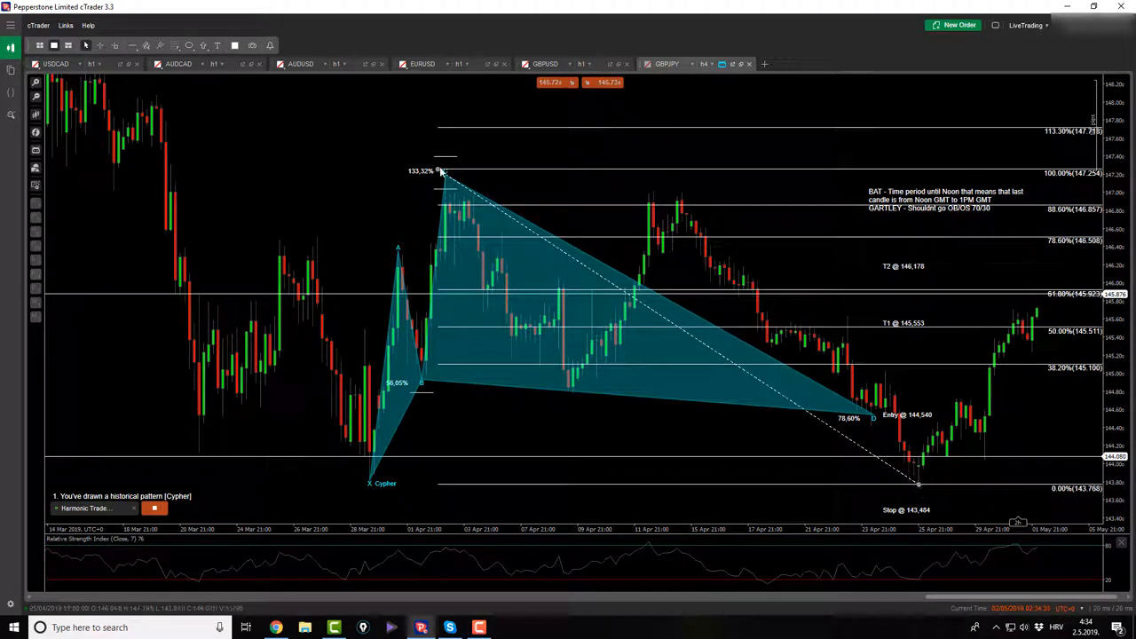
mouse_move(872, 418)
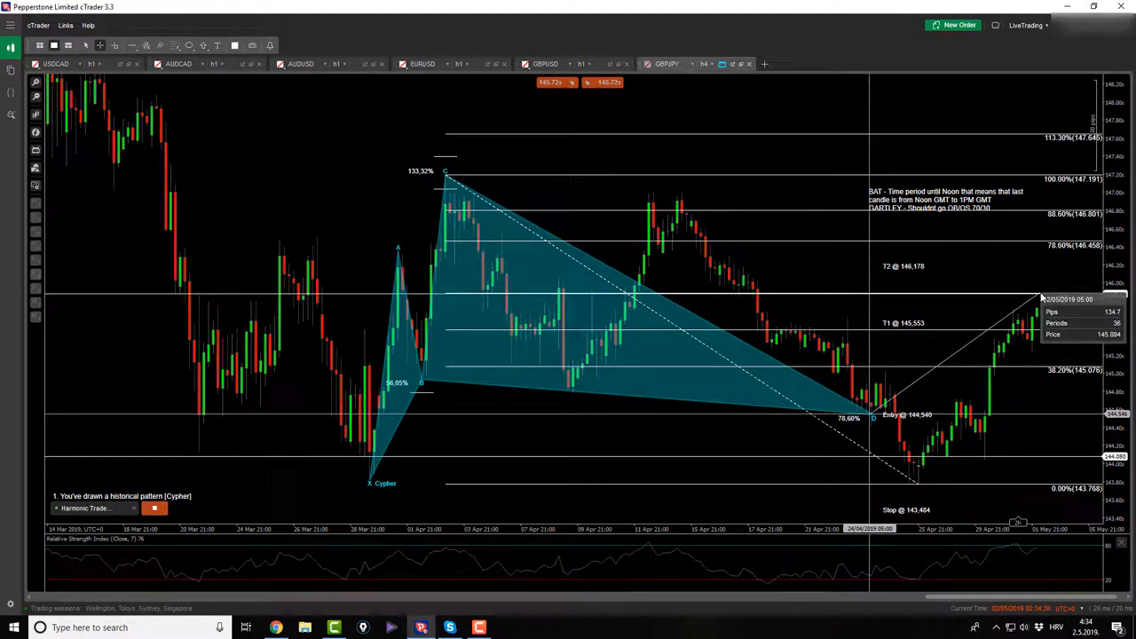
mouse_move(852, 439)
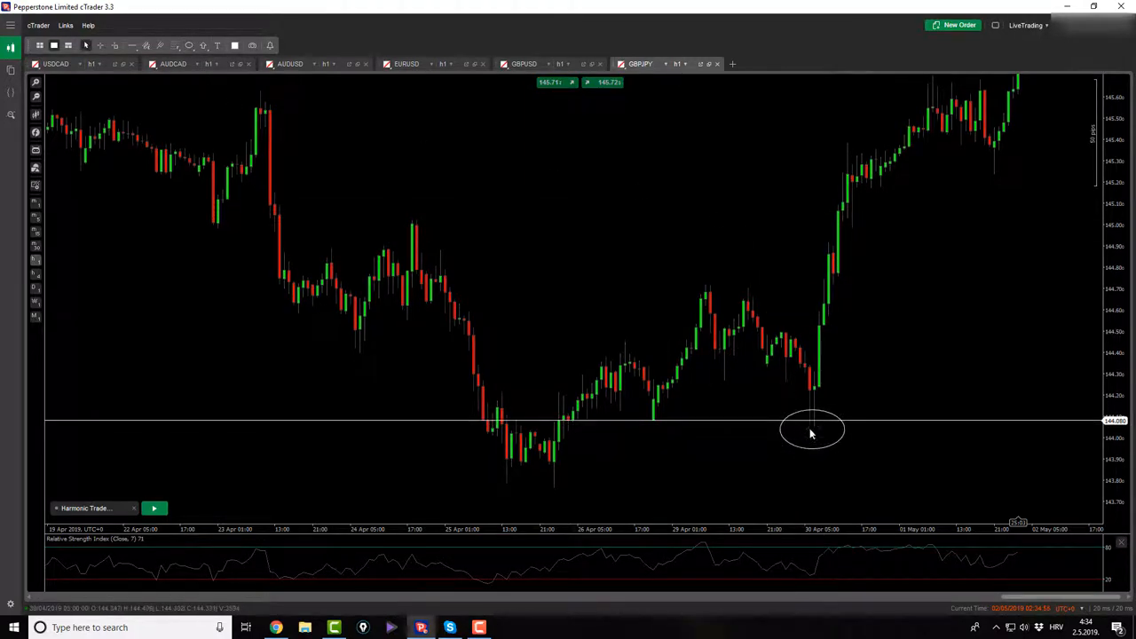
mouse_move(652, 430)
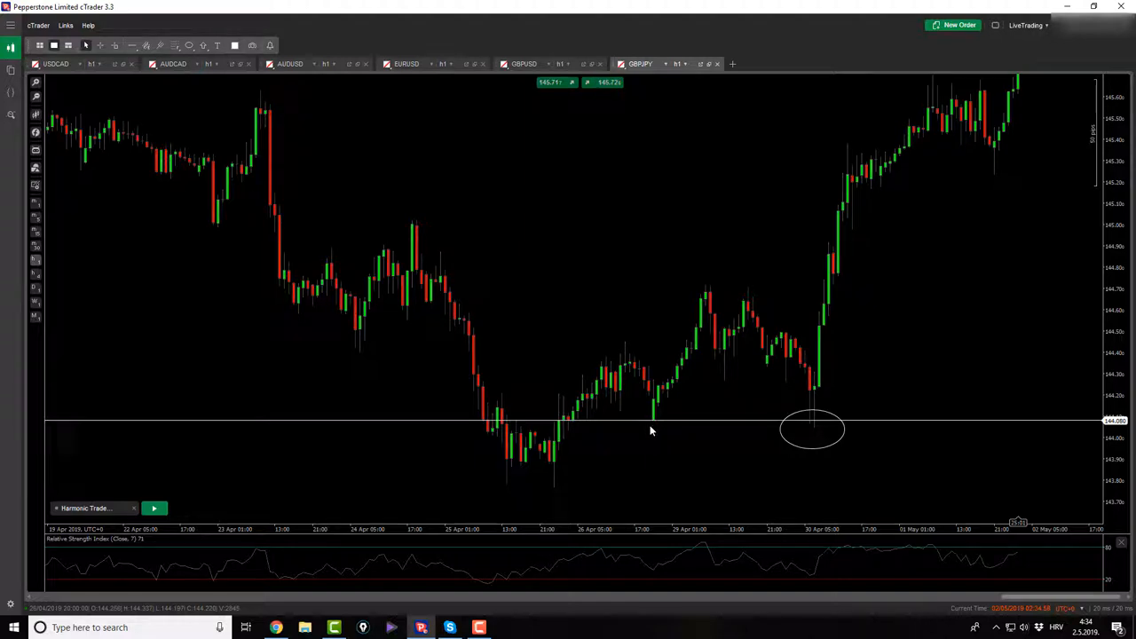
mouse_move(867, 391)
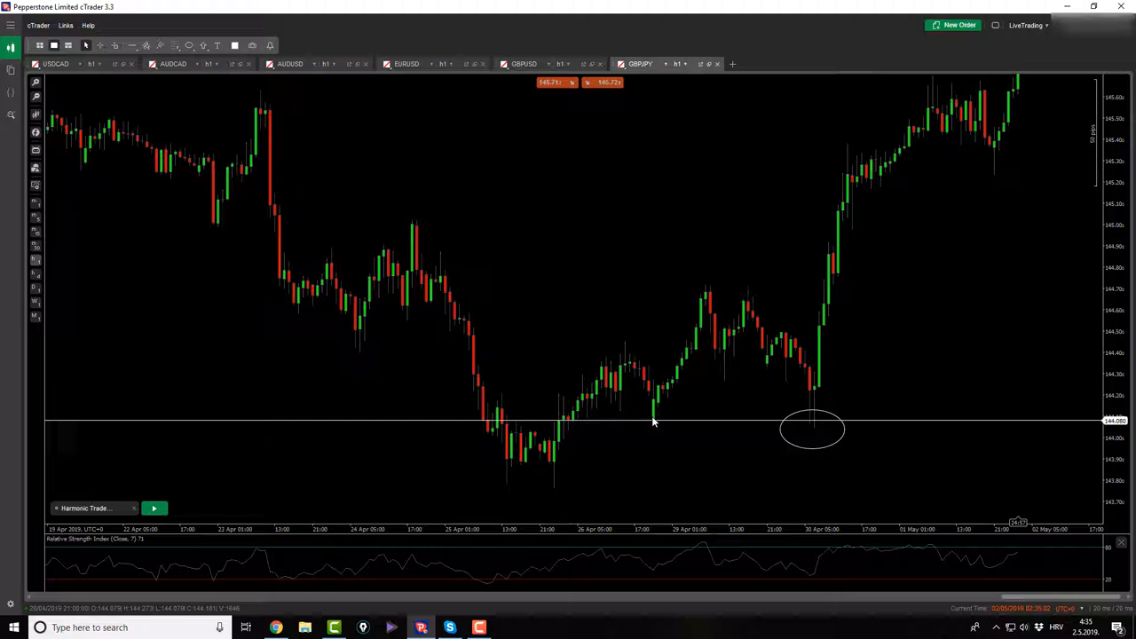
mouse_move(683, 351)
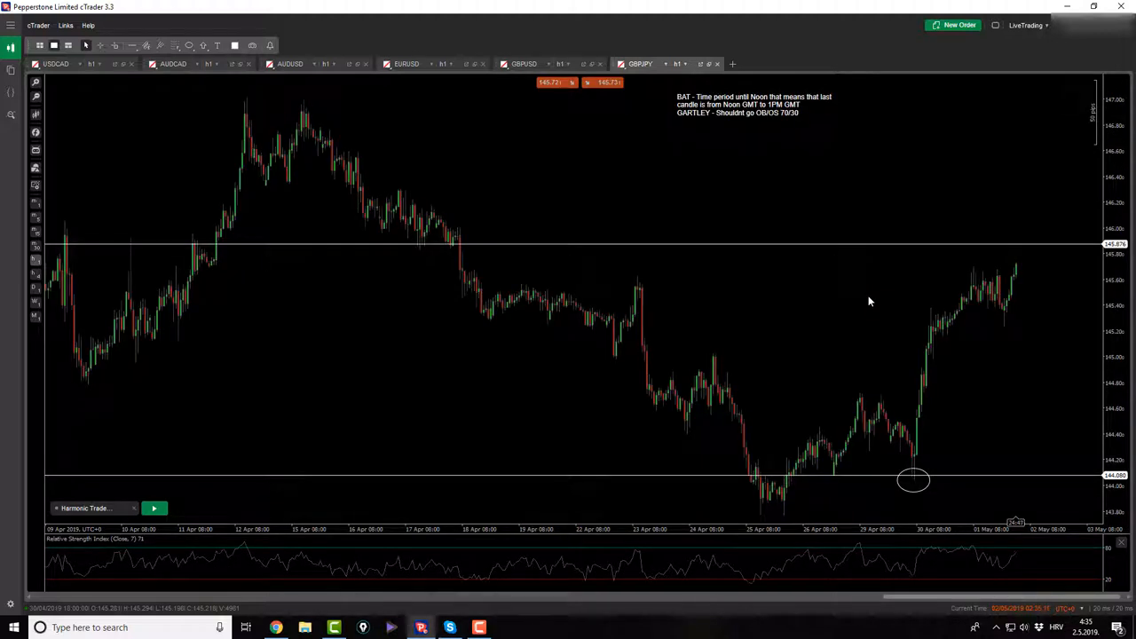
mouse_move(716, 309)
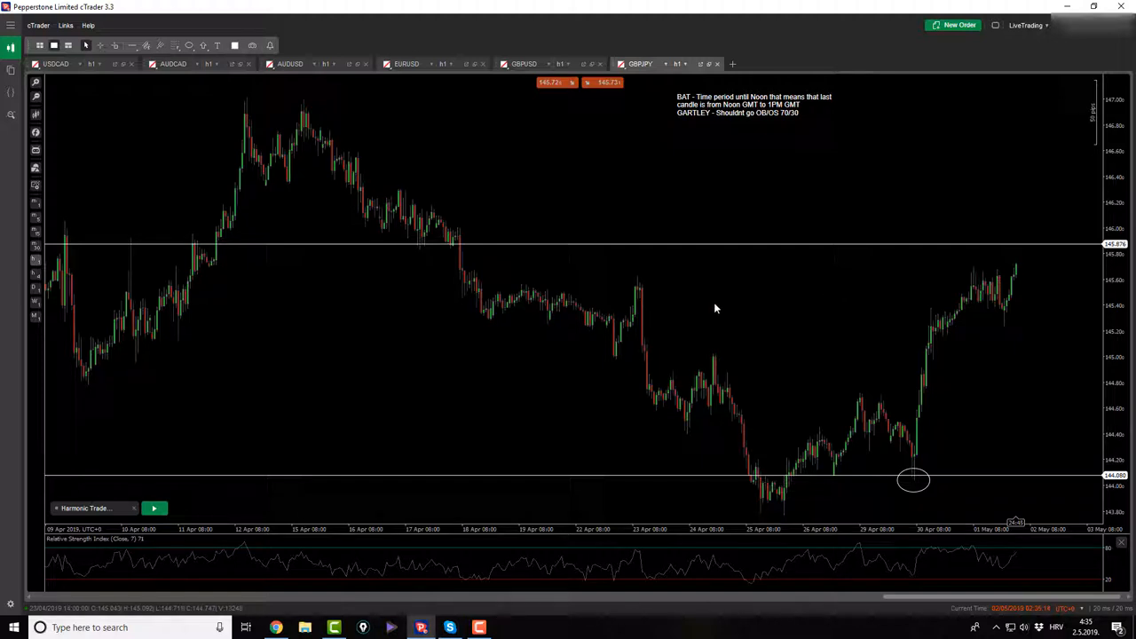
left_click(154, 508)
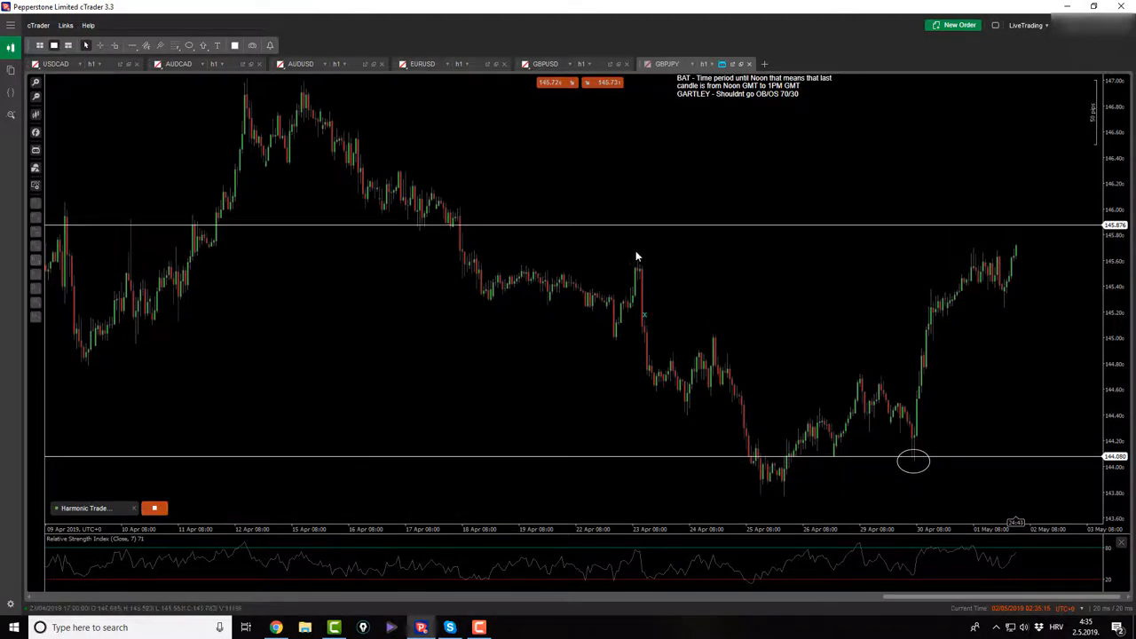
Trace the Bat pattern on the GBPJPY hourly chart down to the circled low
left_click_drag(637, 254, 781, 488)
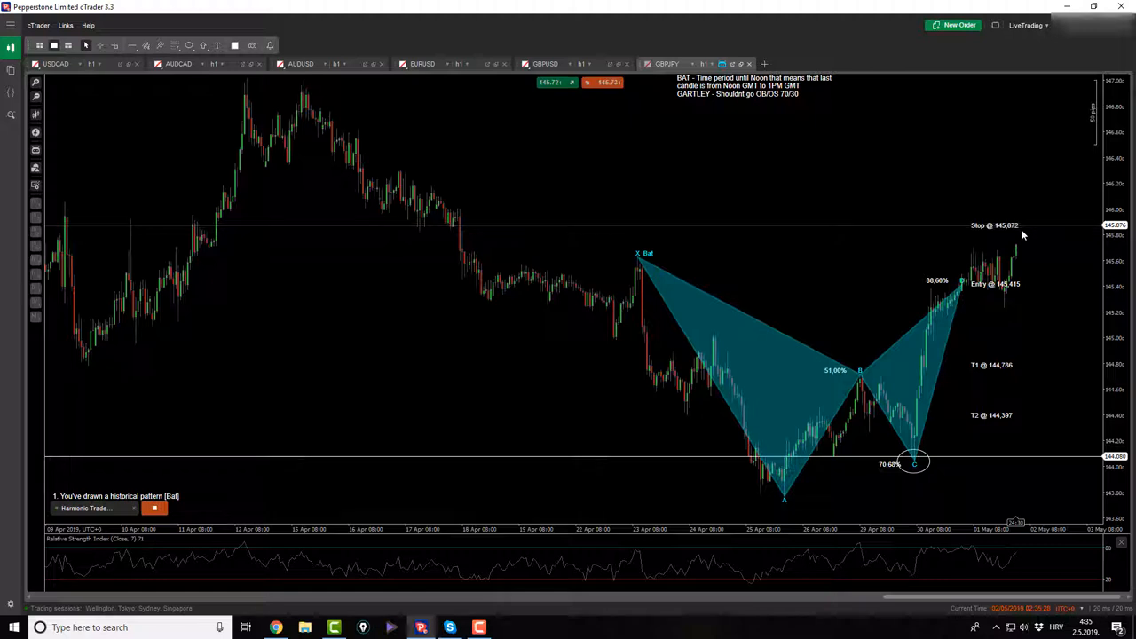
mouse_move(928, 297)
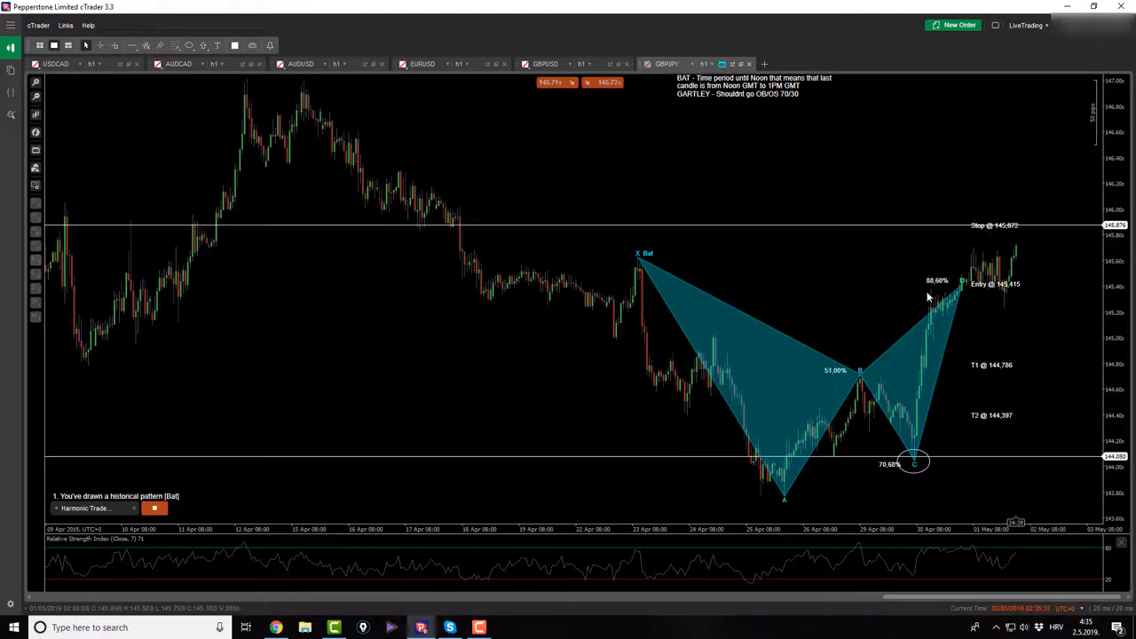
mouse_move(807, 270)
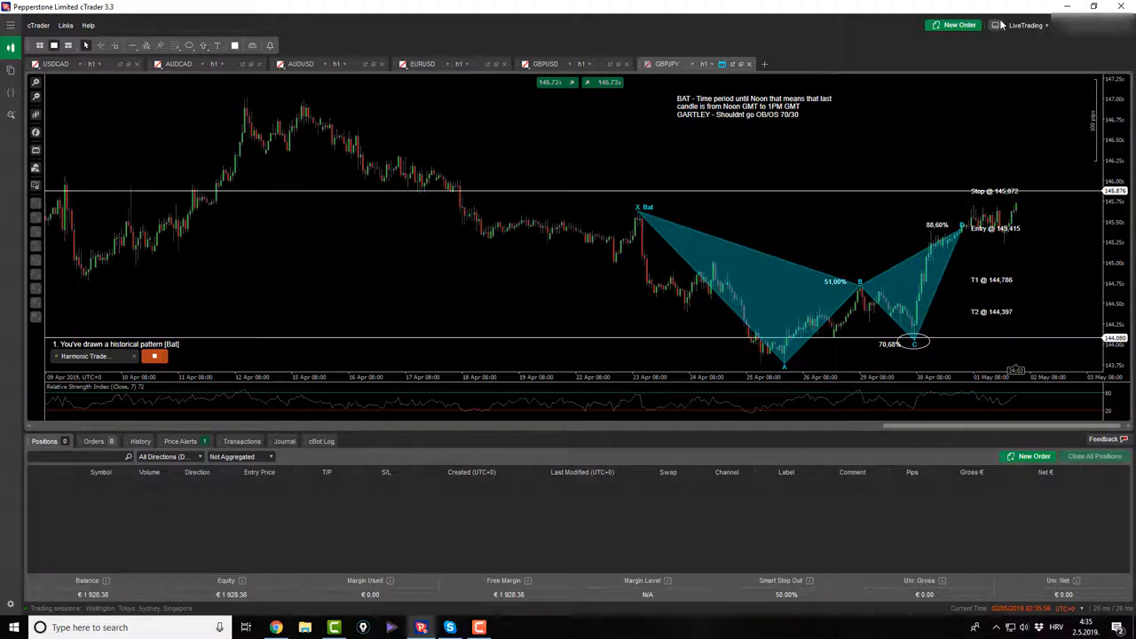
mouse_move(51, 596)
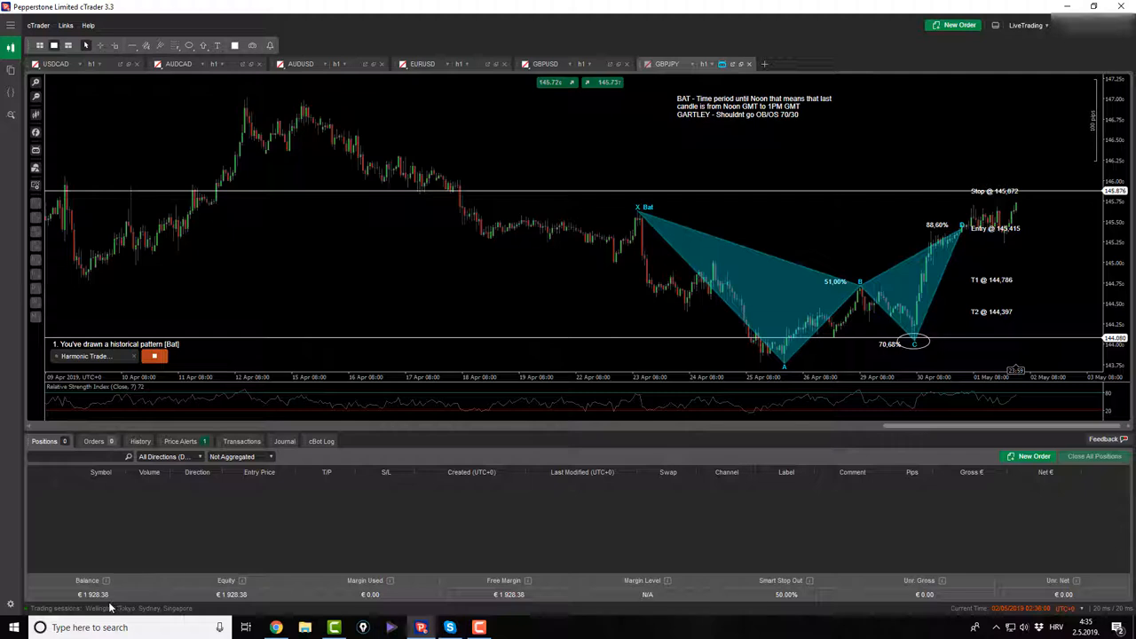
mouse_move(123, 607)
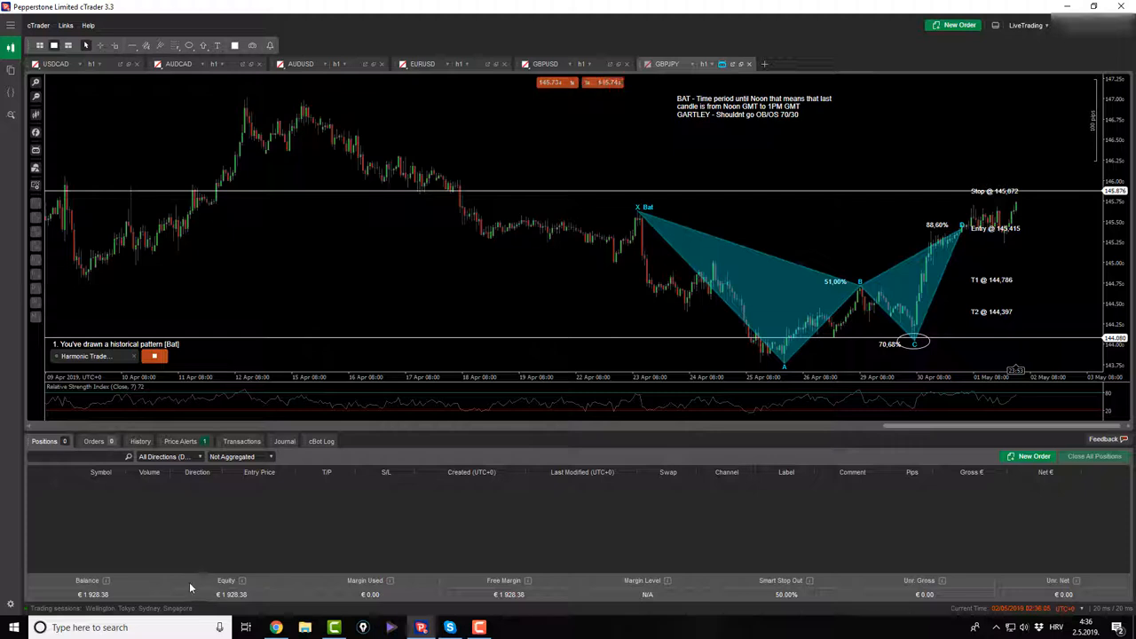
mouse_move(492, 595)
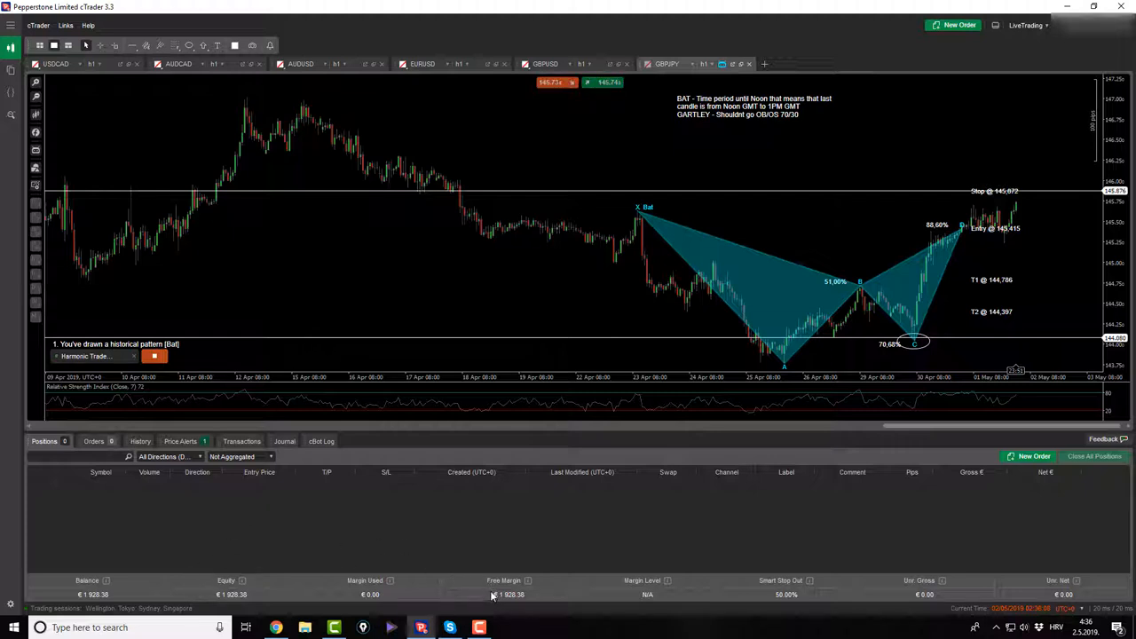
mouse_move(477, 566)
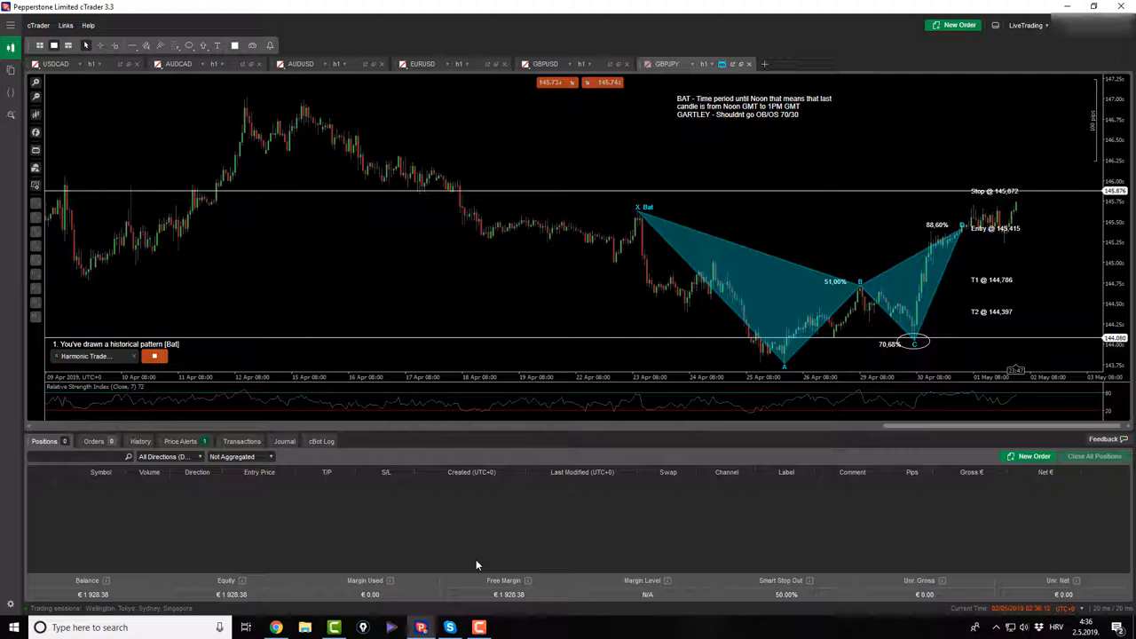
mouse_move(1007, 24)
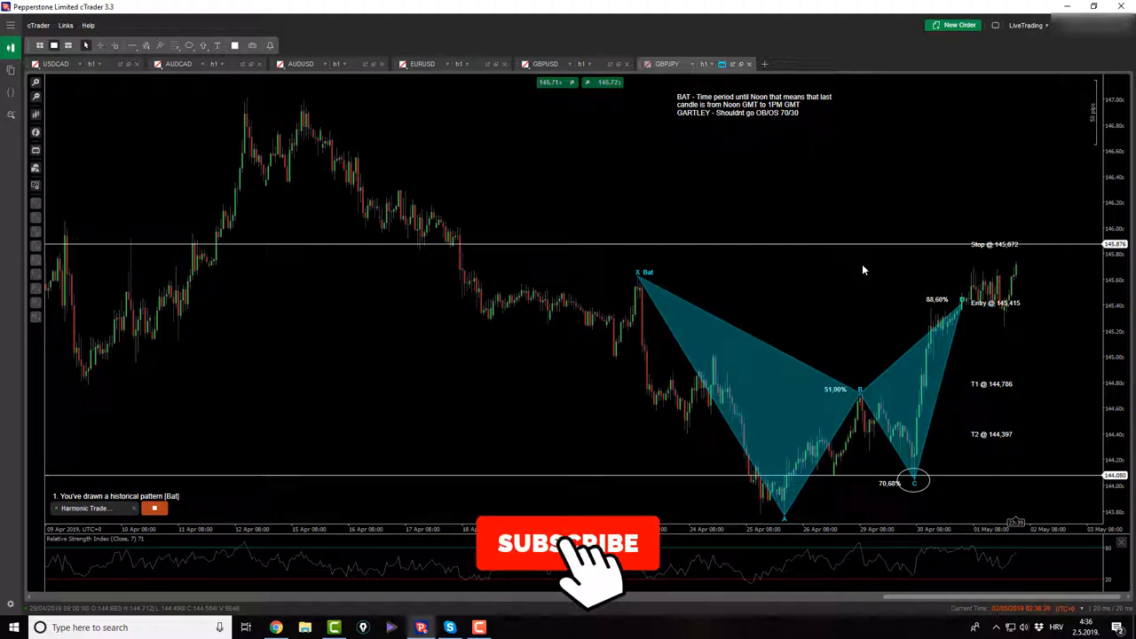
left_click(568, 543)
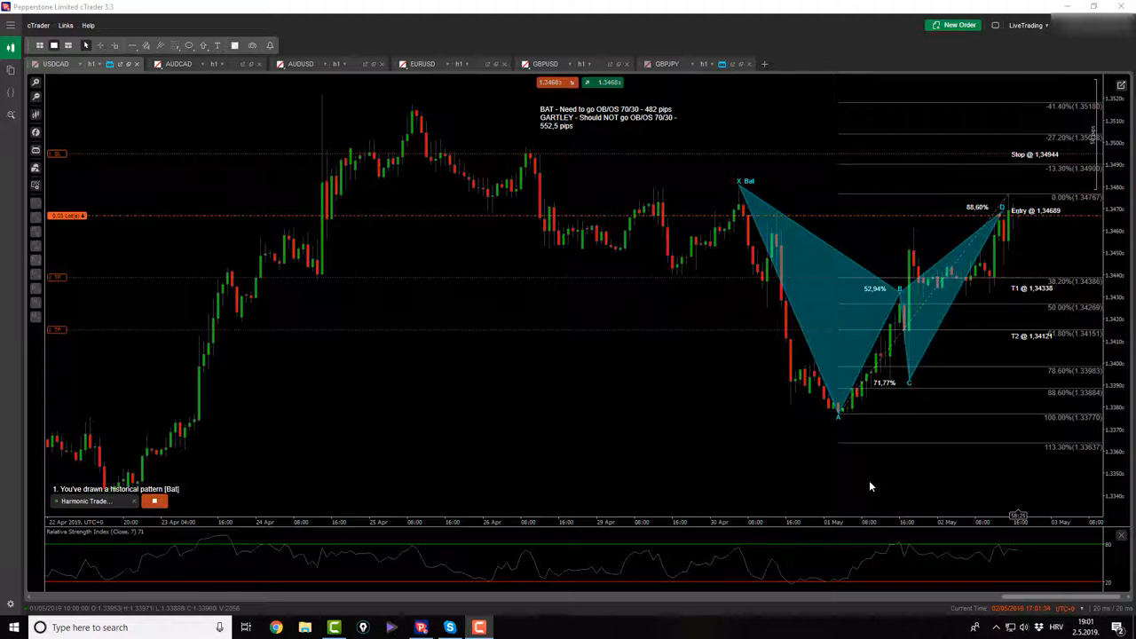
mouse_move(692, 351)
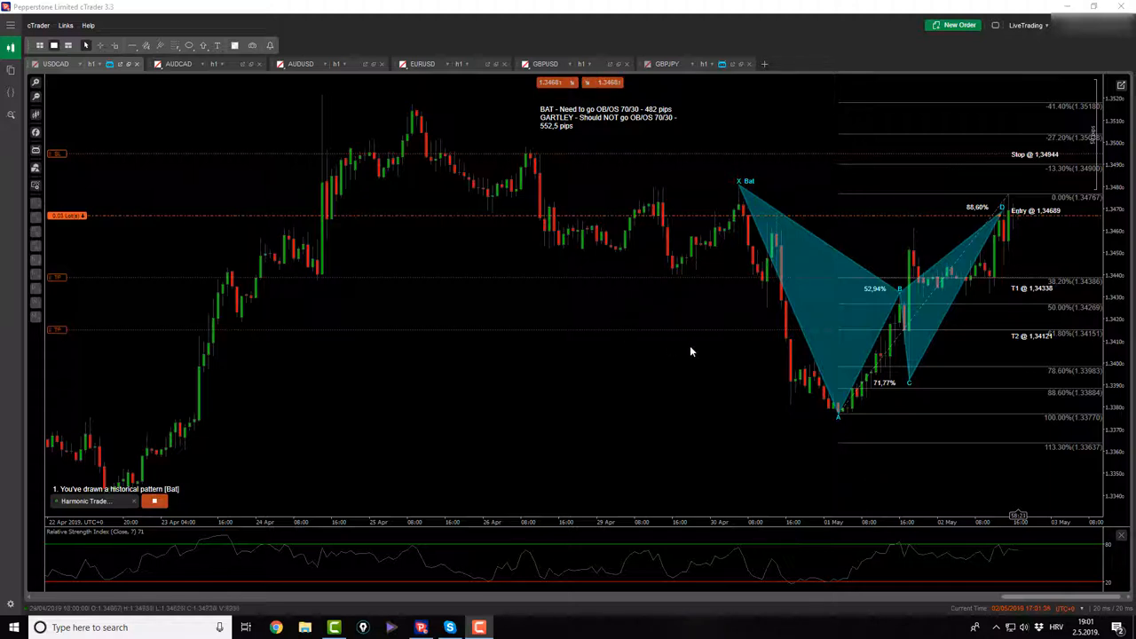
mouse_move(940, 338)
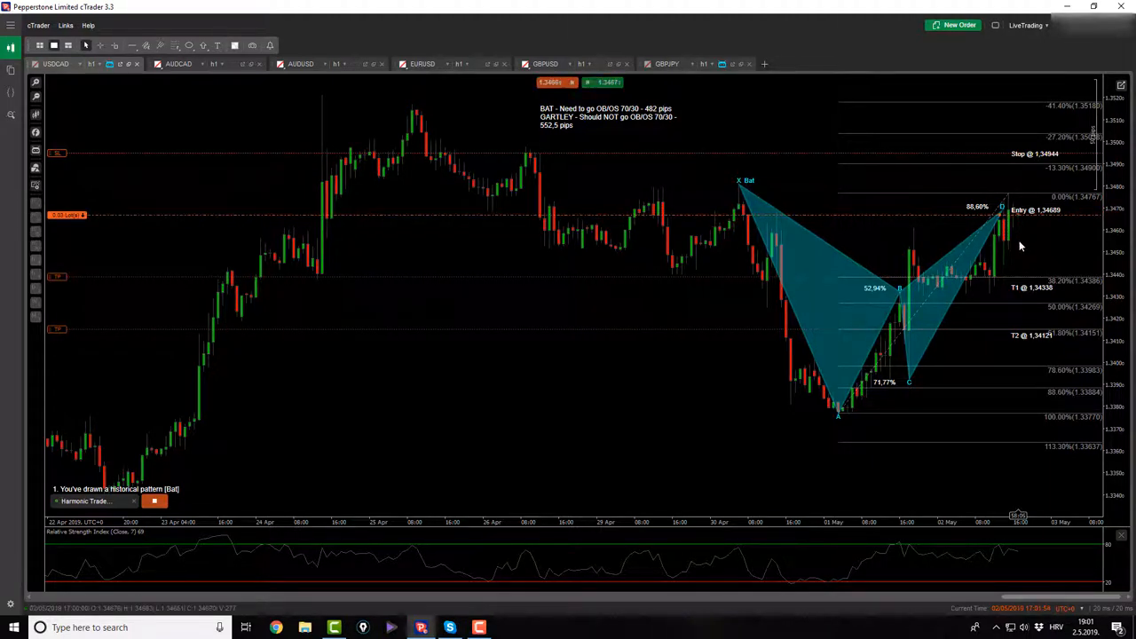
mouse_move(1018, 251)
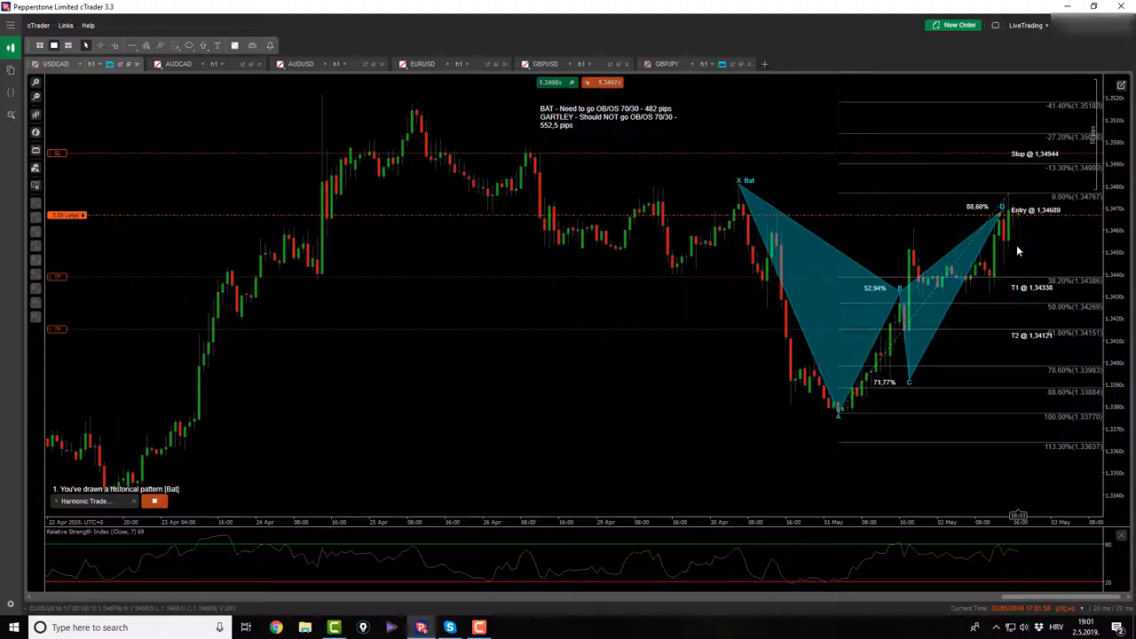
mouse_move(1012, 326)
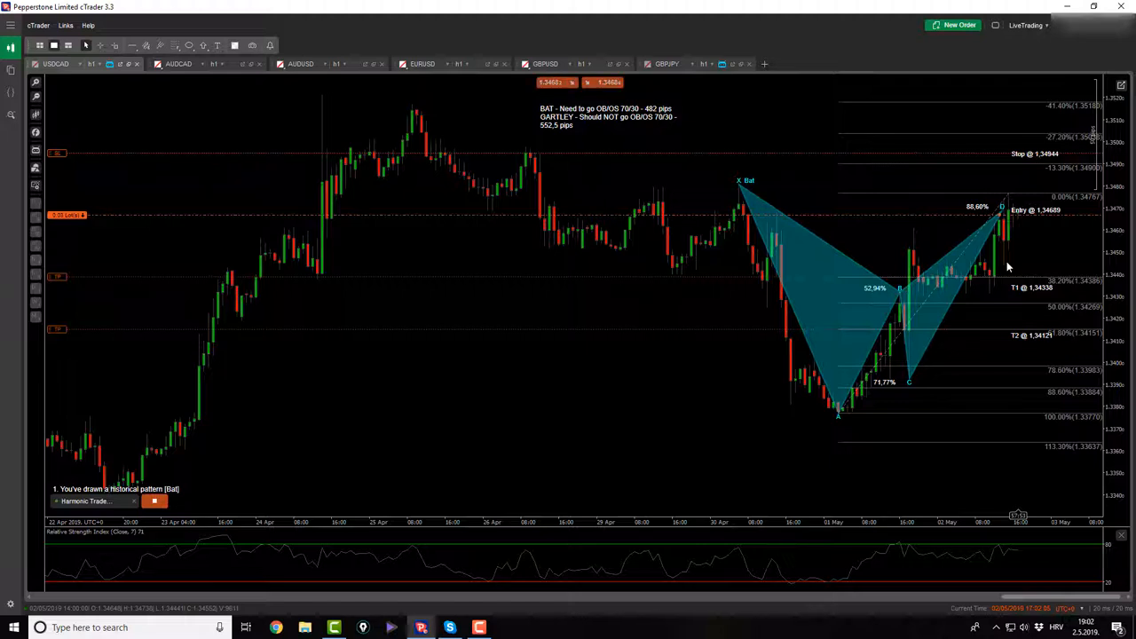
mouse_move(727, 302)
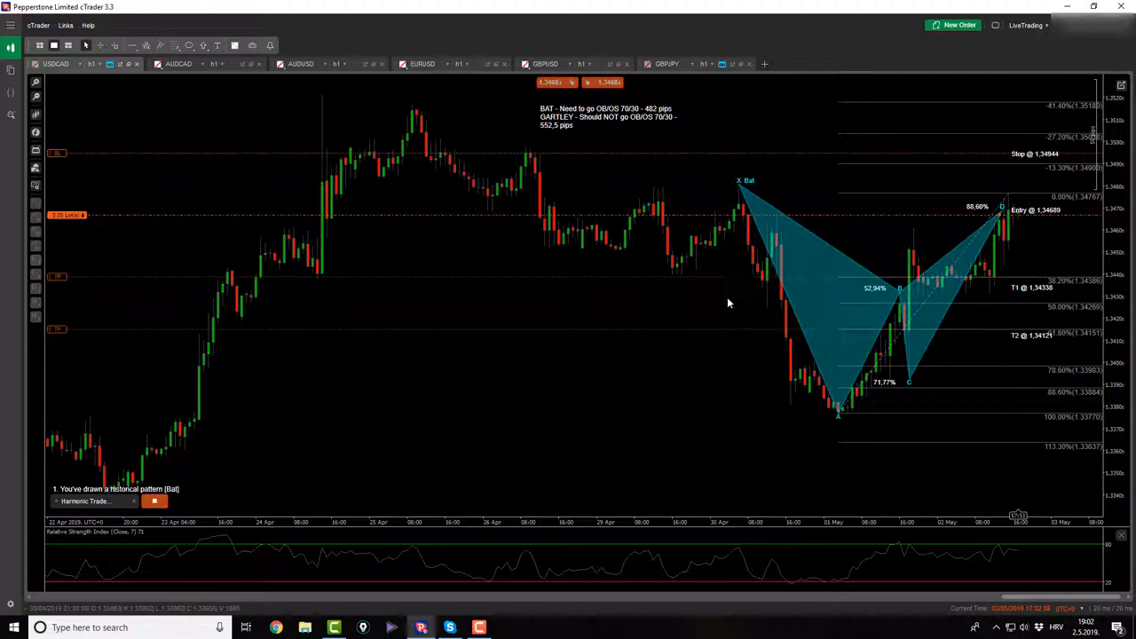
Review the AUDCAD chart, then bring up the AUDUSD hourly chart
left_click(178, 63)
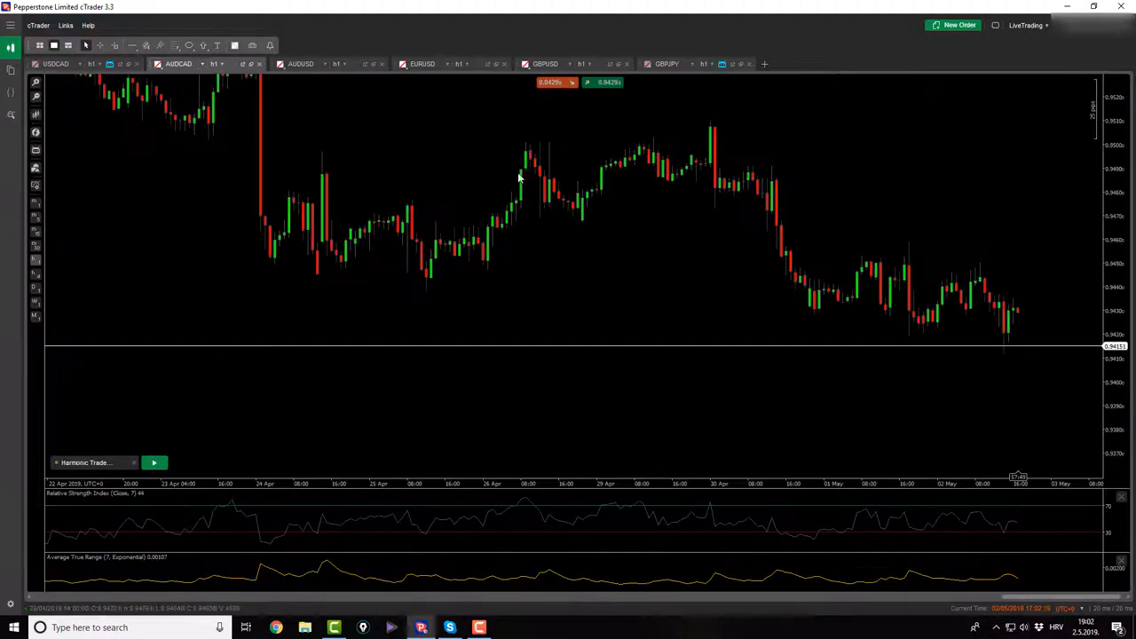
mouse_move(835, 331)
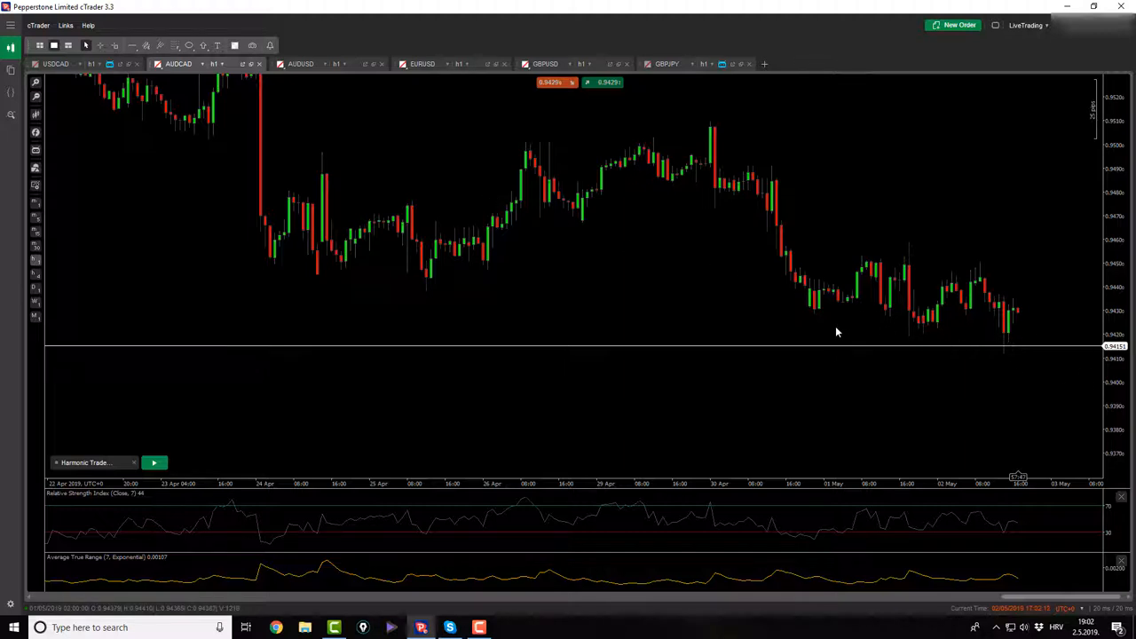
left_click(301, 63)
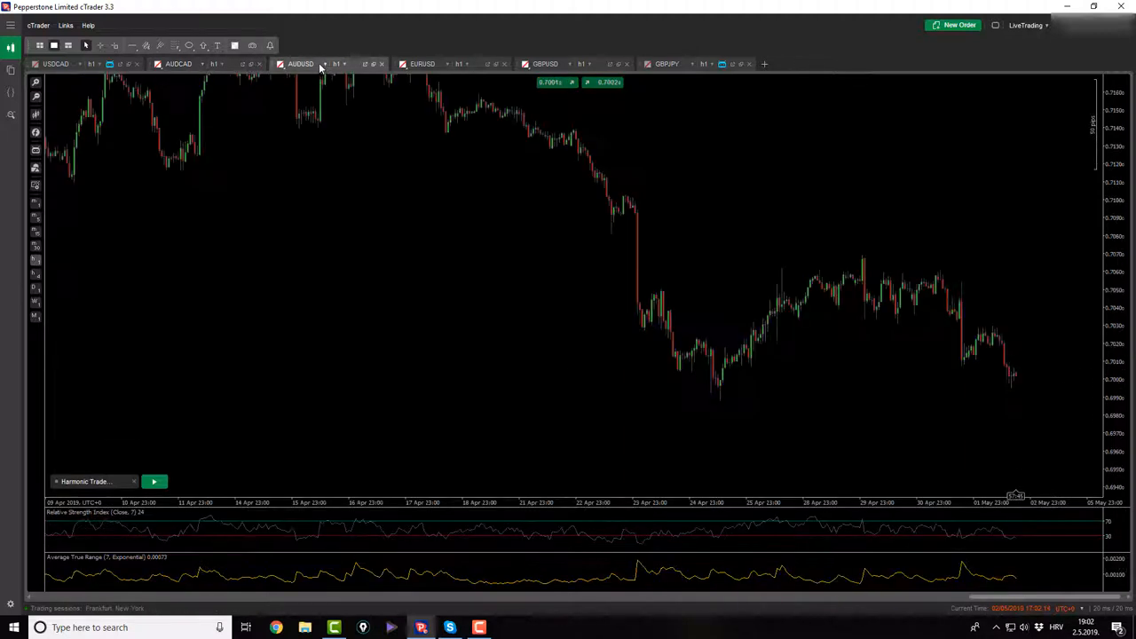
mouse_move(985, 351)
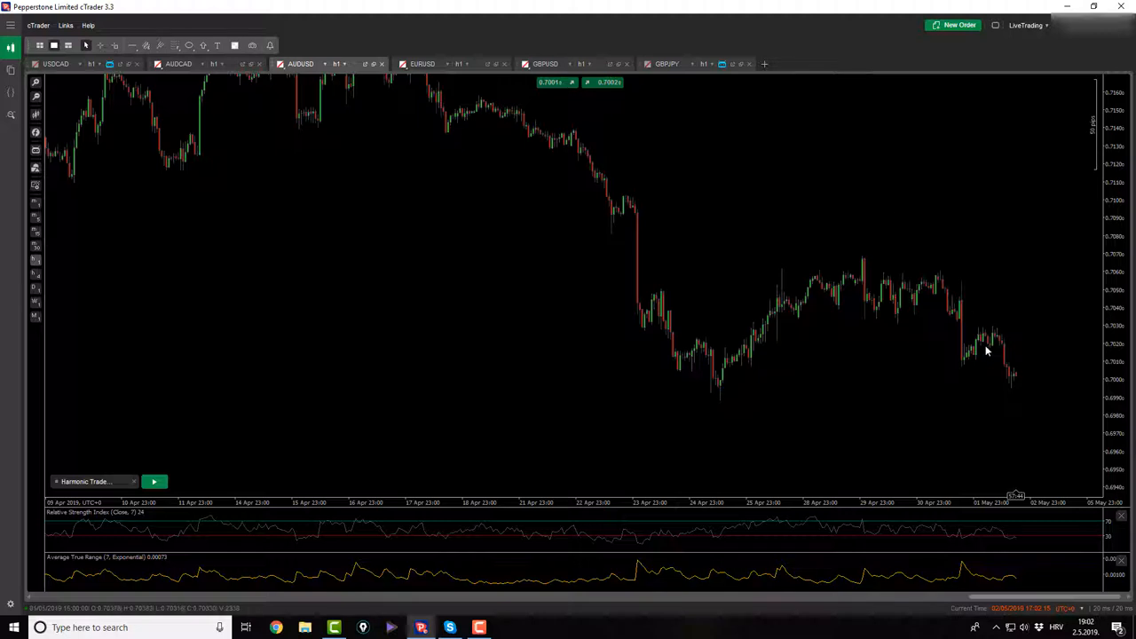
mouse_move(714, 410)
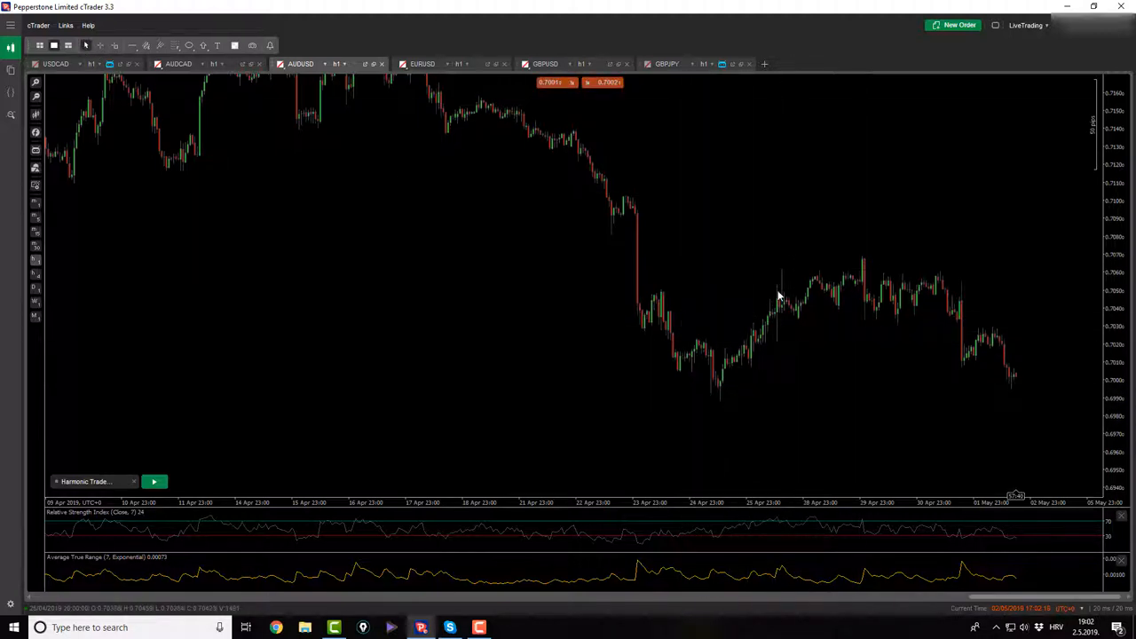
mouse_move(702, 380)
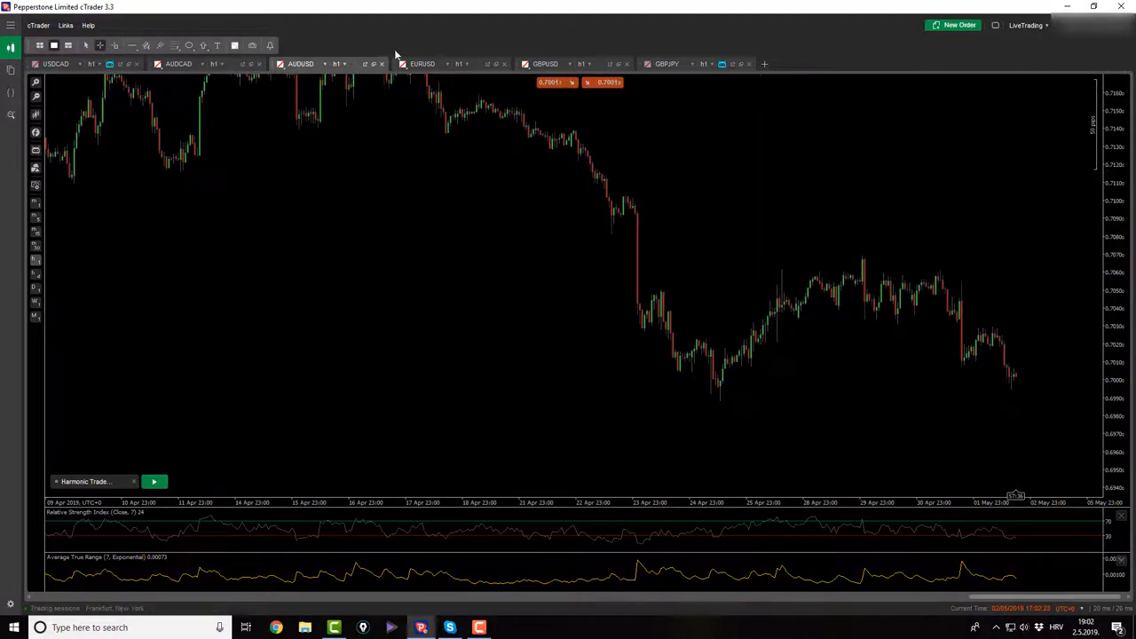
Review EURUSD with its May 1–2 Fibonacci retracement, then bring up GBPUSD
left_click(423, 63)
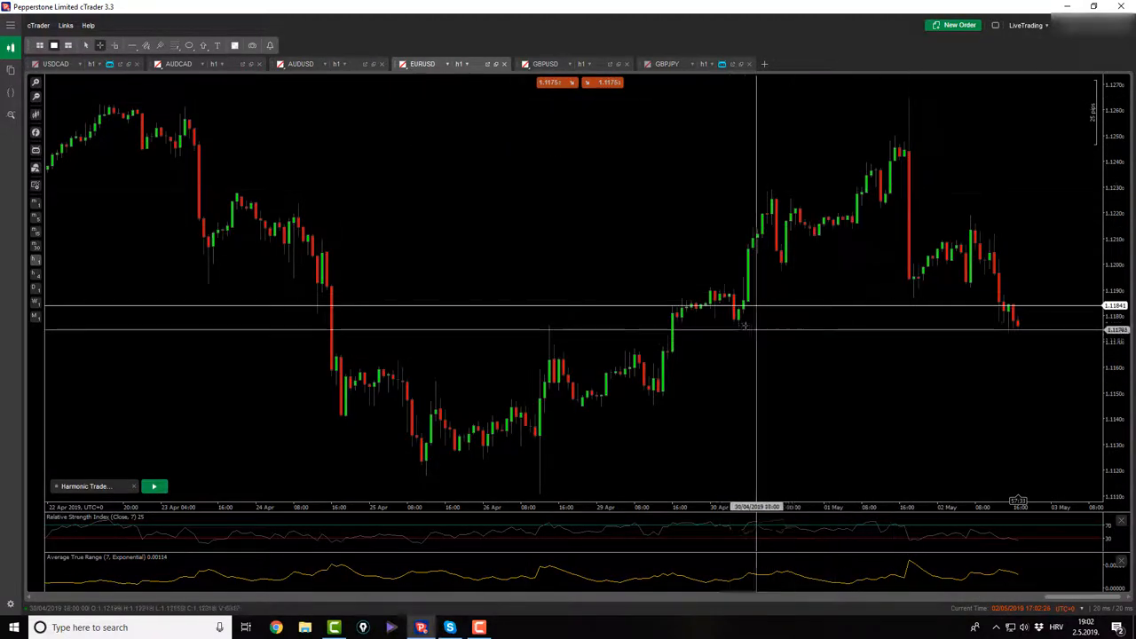
mouse_move(914, 116)
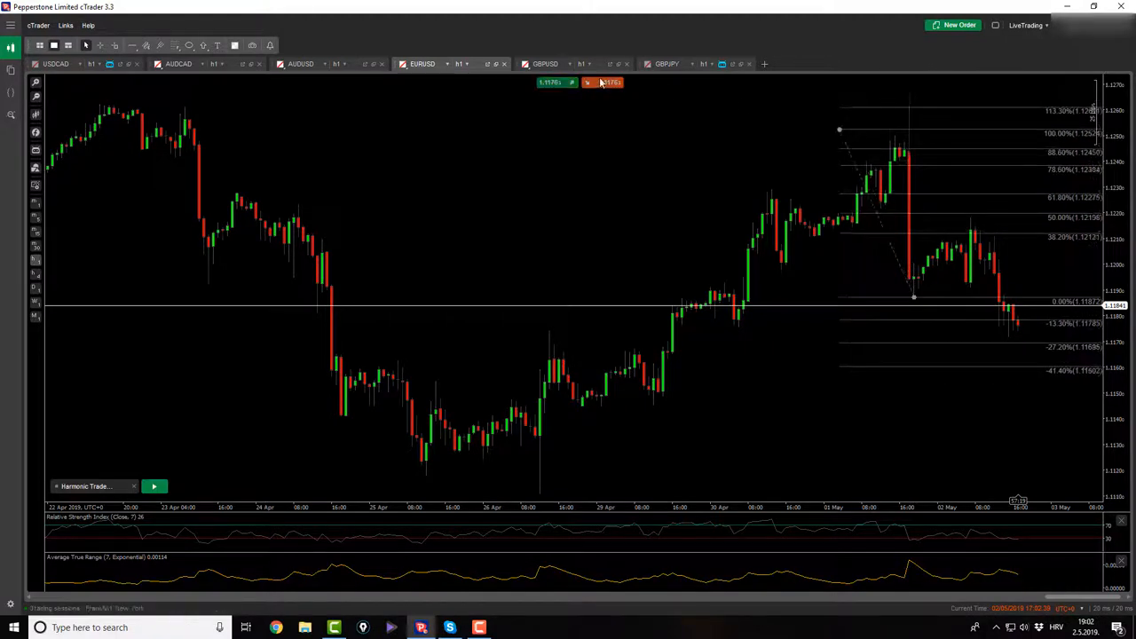
left_click(546, 63)
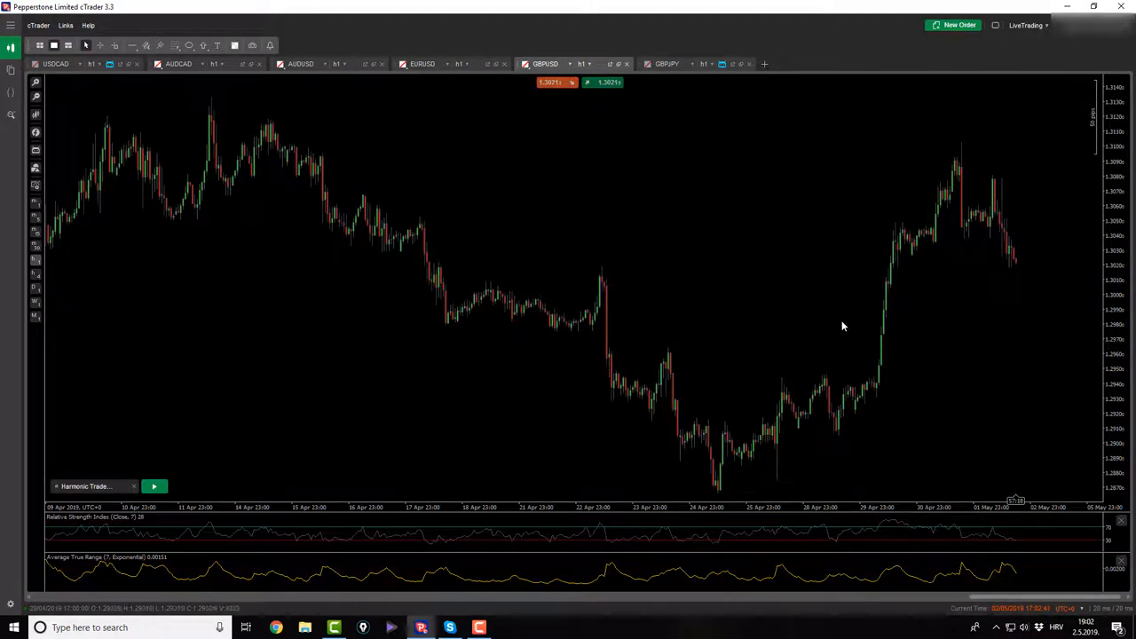
mouse_move(529, 257)
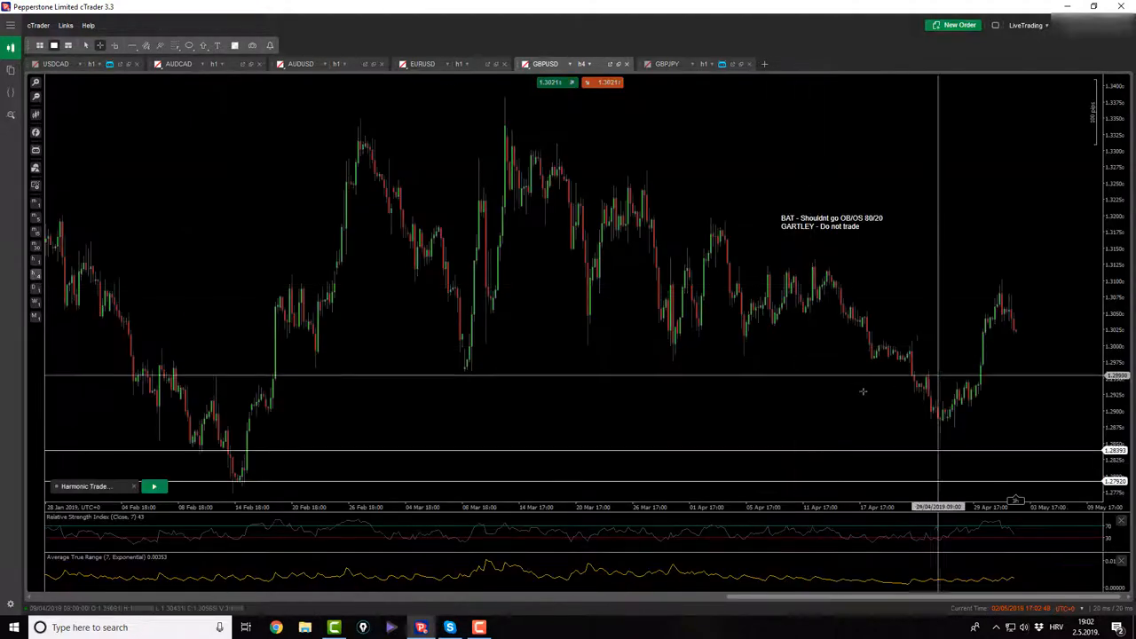
mouse_move(484, 368)
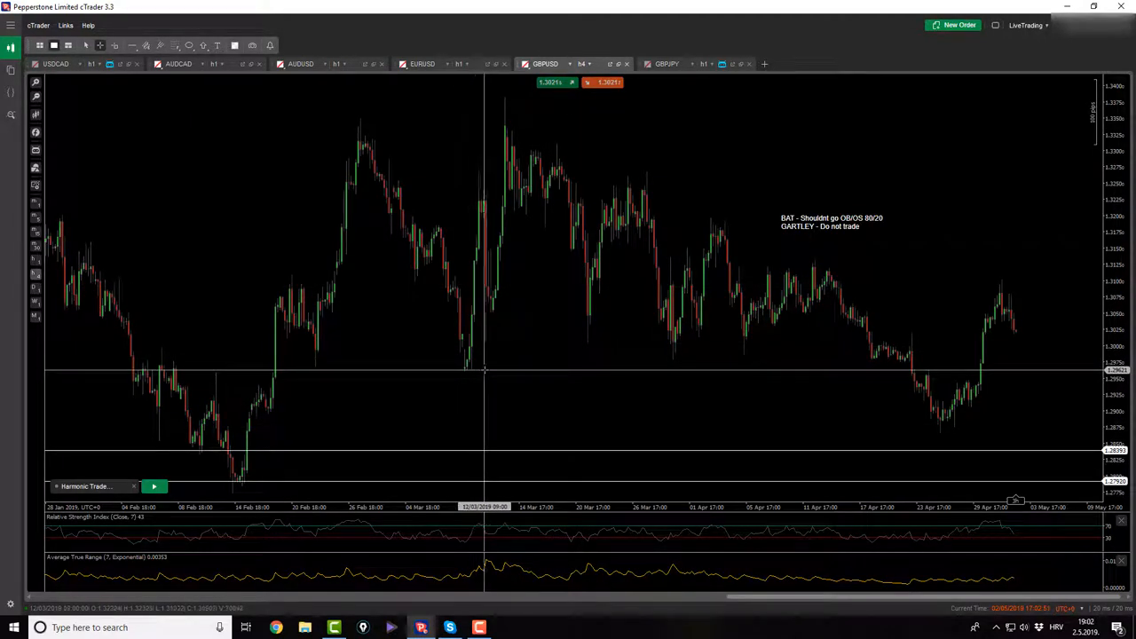
mouse_move(1001, 284)
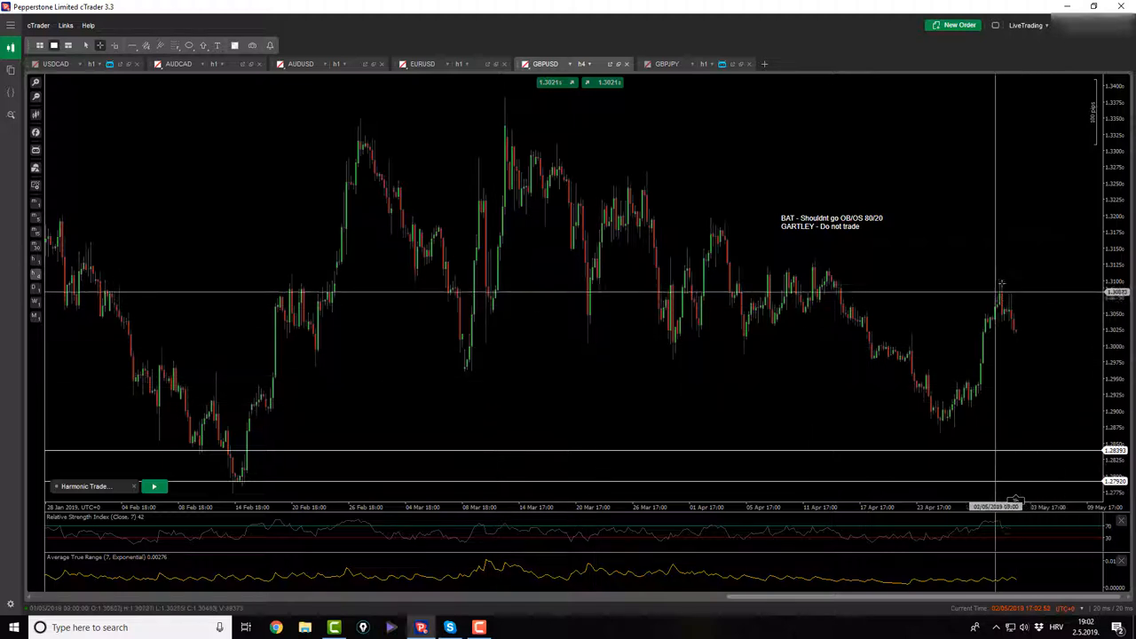
mouse_move(975, 295)
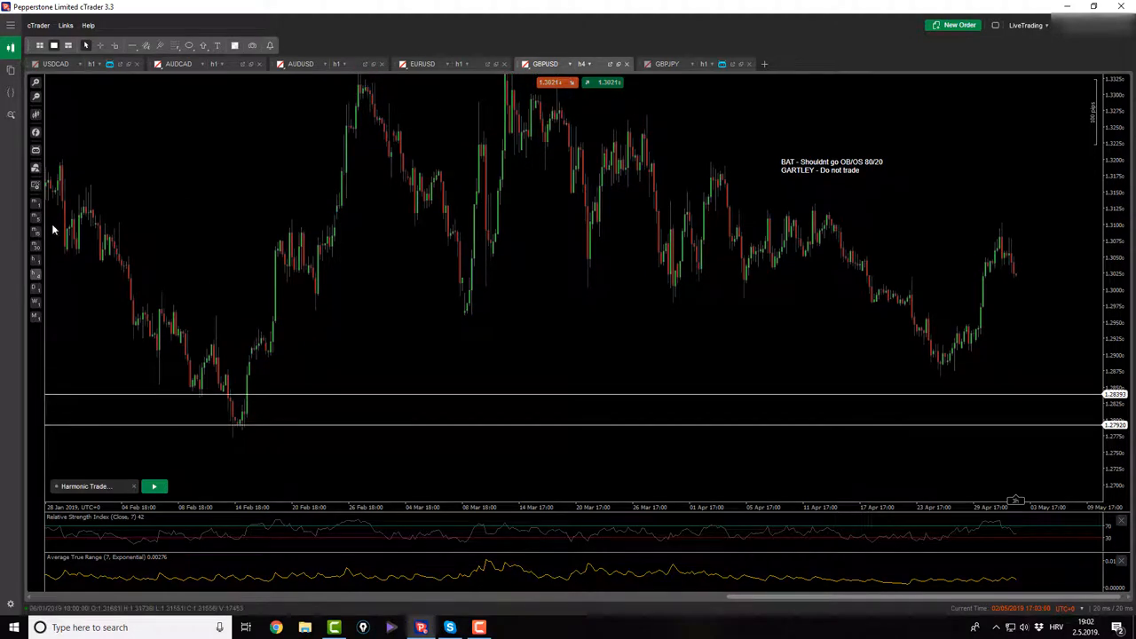
Put GBPJPY on h4 candles and mark Cypher points starting from the late-March low
left_click(665, 63)
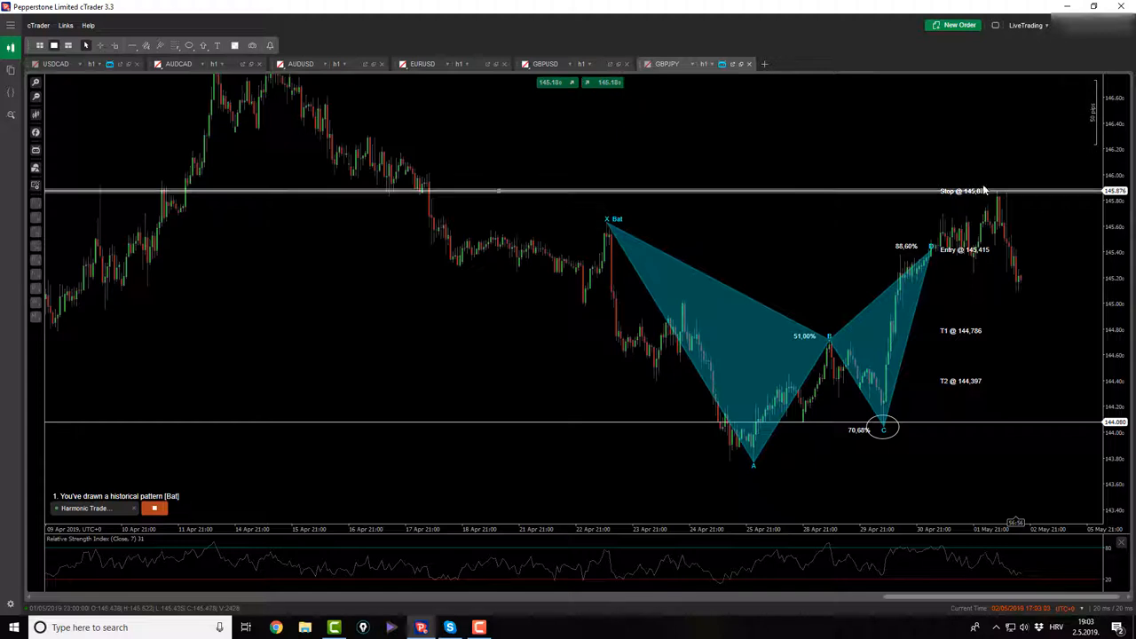
mouse_move(1012, 209)
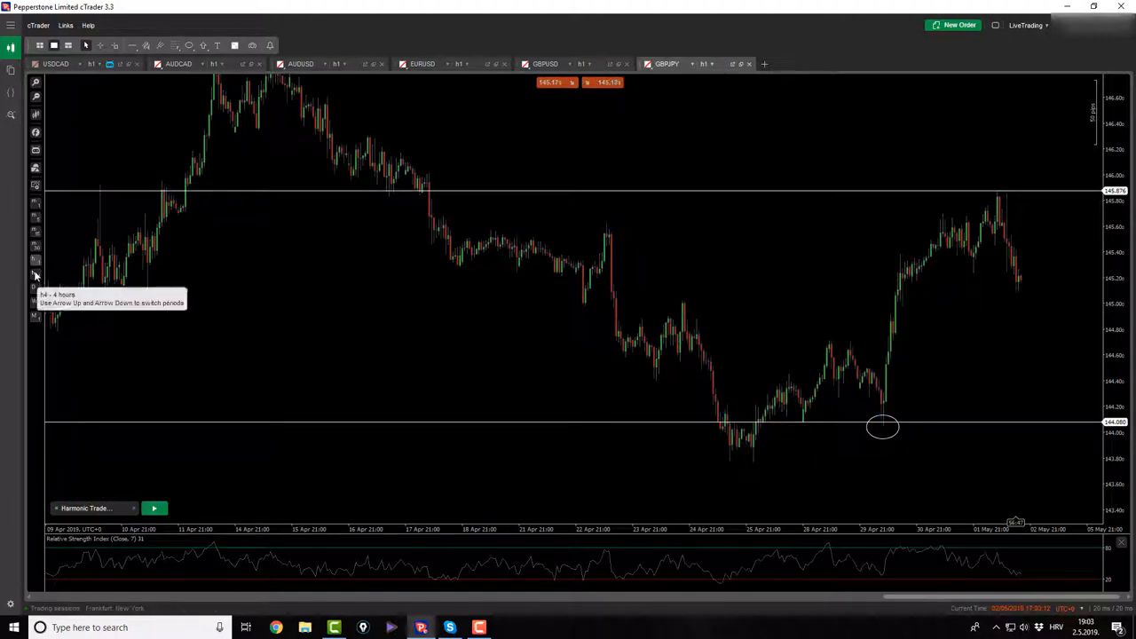
left_click(704, 63)
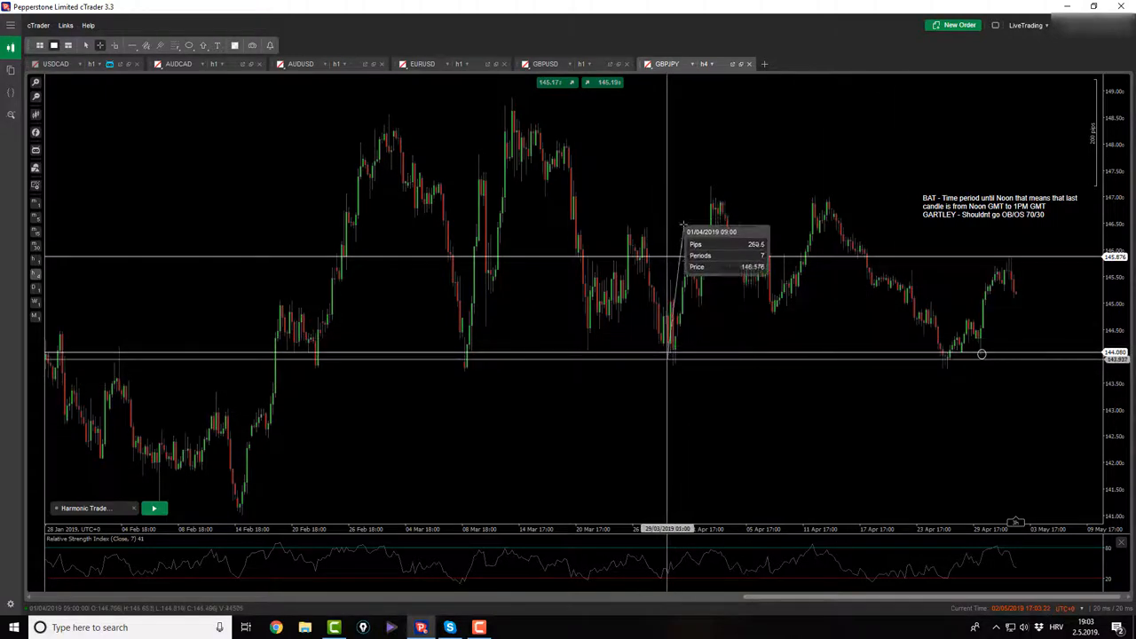
left_click_drag(719, 227, 1038, 413)
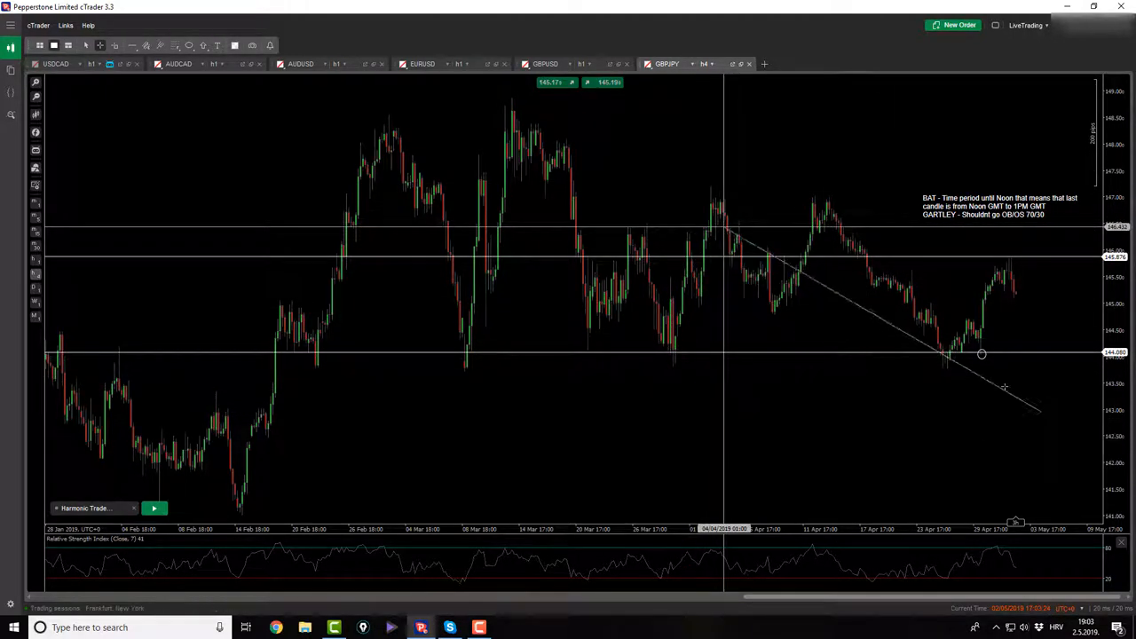
left_click(153, 508)
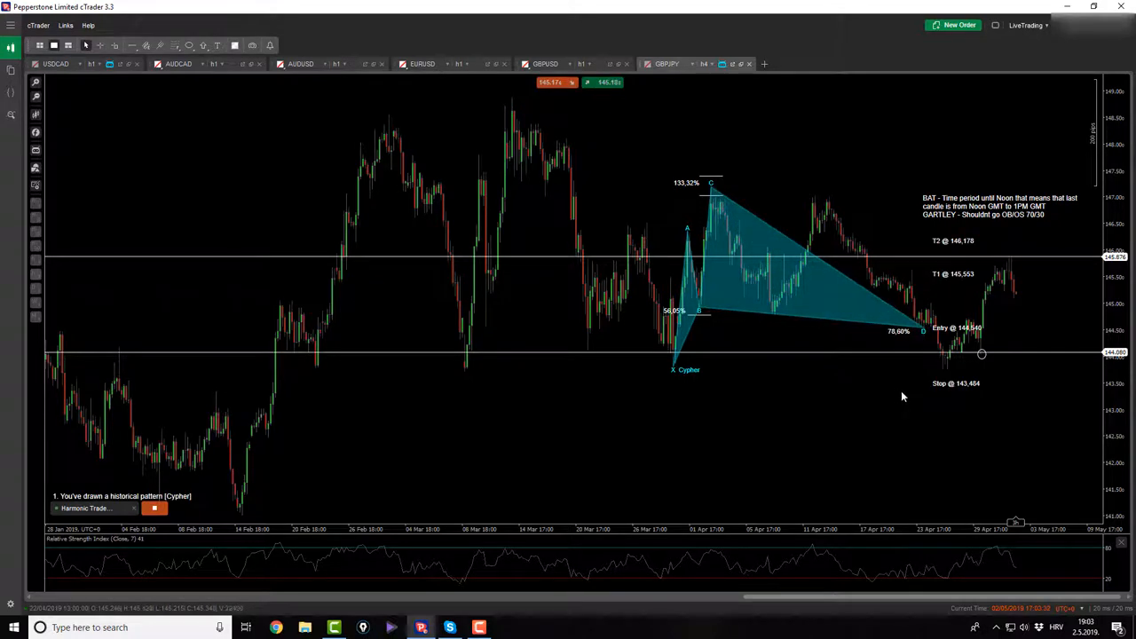
mouse_move(894, 384)
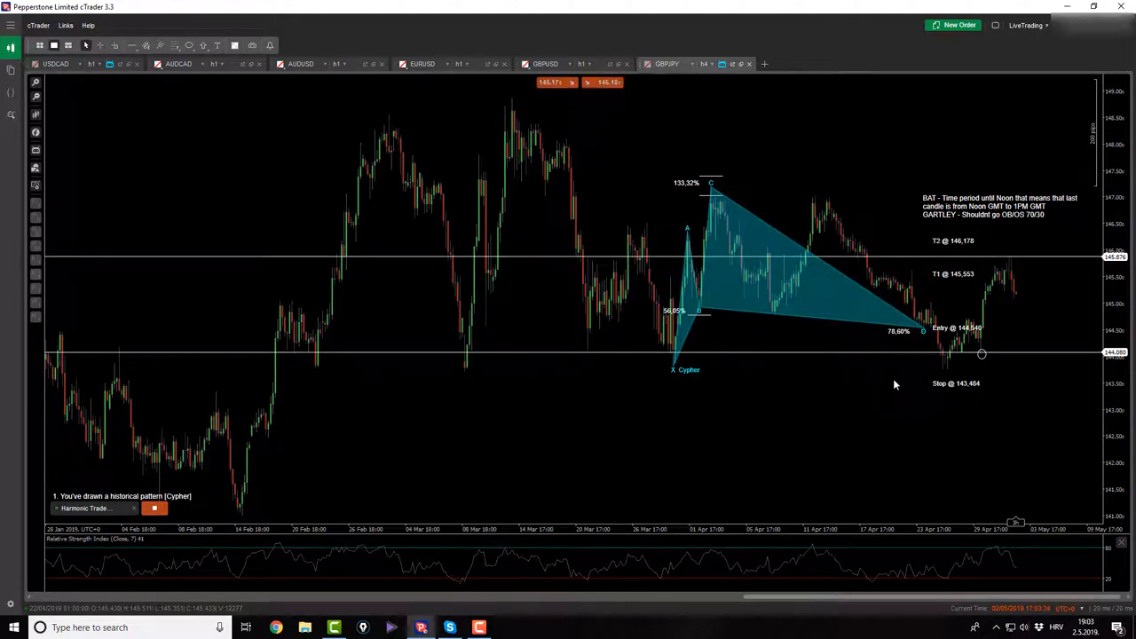